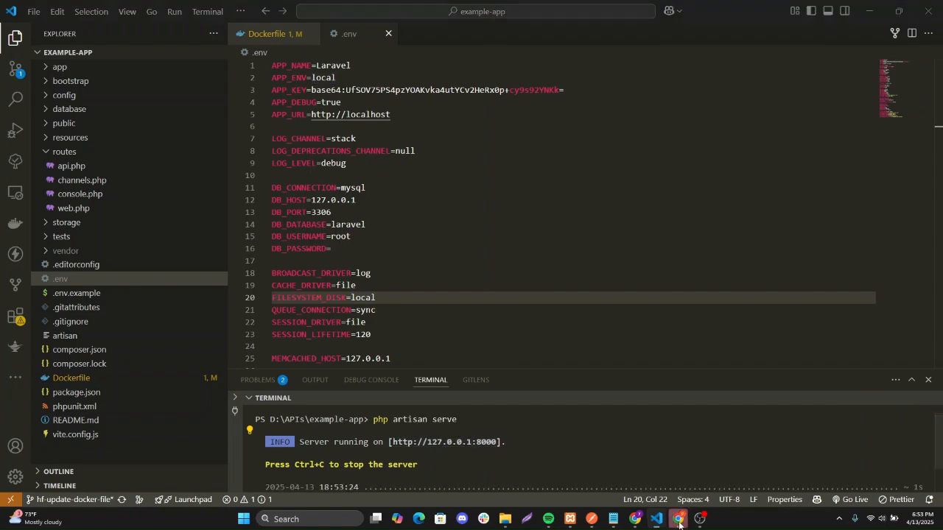
# Step: Review routes/api.php with the public list, create and update posts routes
pyautogui.click(678, 519)
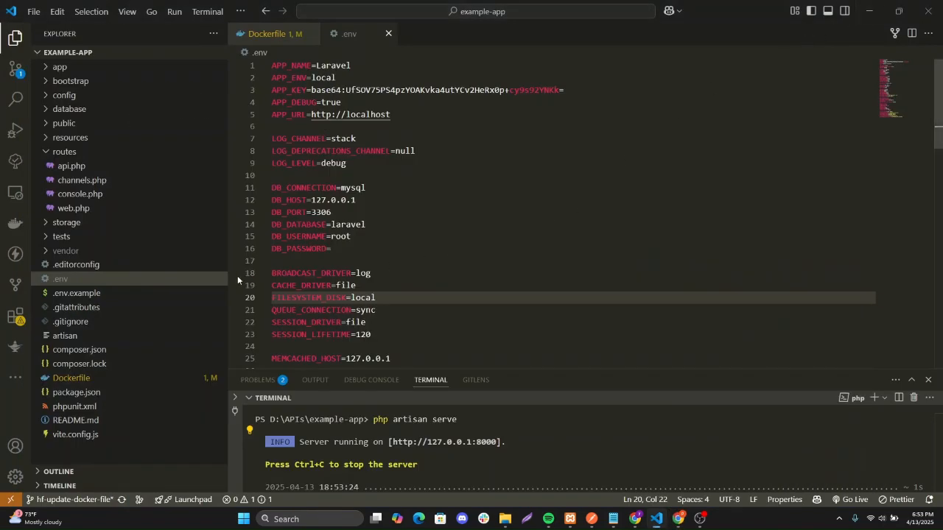
pyautogui.click(71, 165)
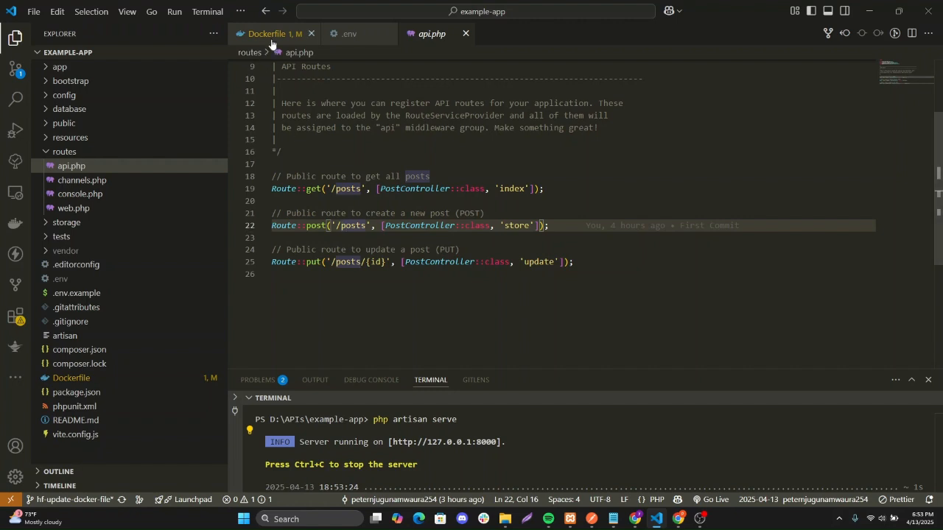
# Step: Review the Dockerfile and composer.json's PHP requirement in the editor
pyautogui.click(268, 32)
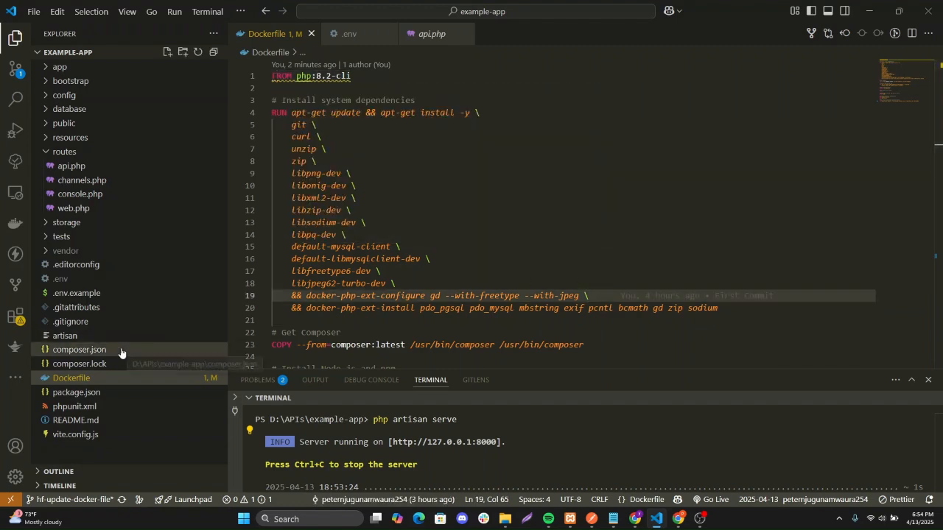
pyautogui.click(80, 349)
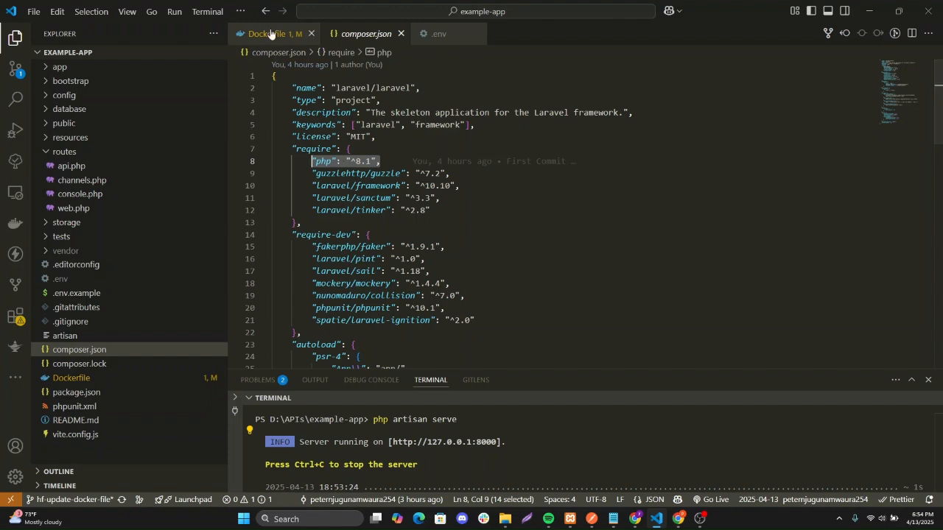
pyautogui.click(268, 34)
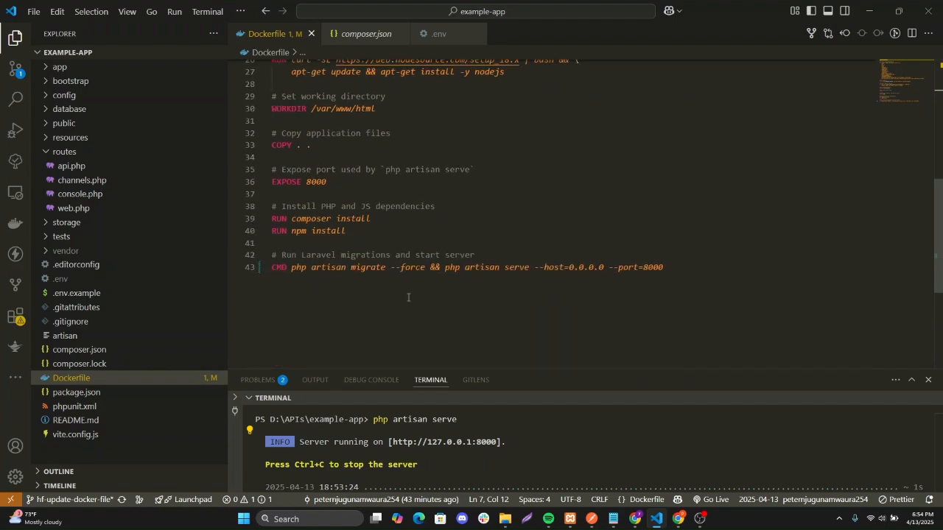
pyautogui.moveTo(293, 218); pyautogui.dragTo(345, 230)
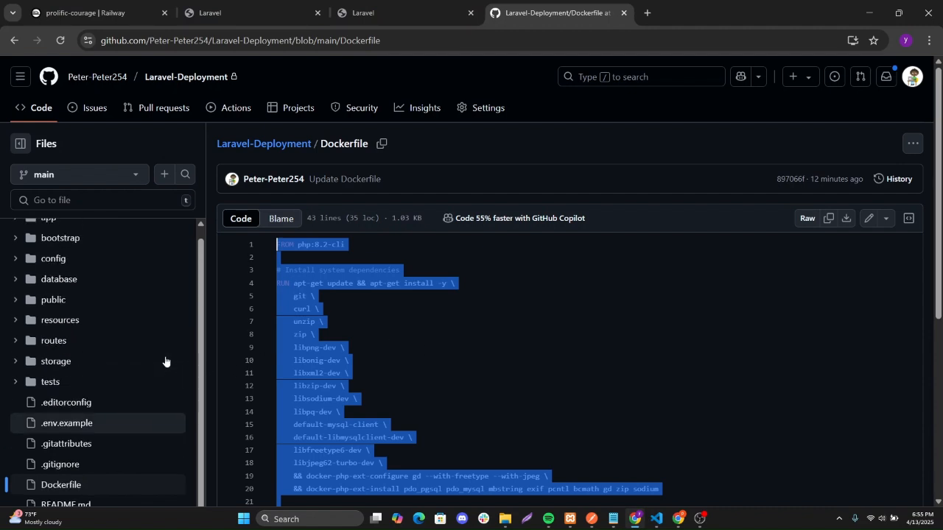
# Step: Confirm the Dockerfile is in the GitHub repository on main
pyautogui.scroll(-3)
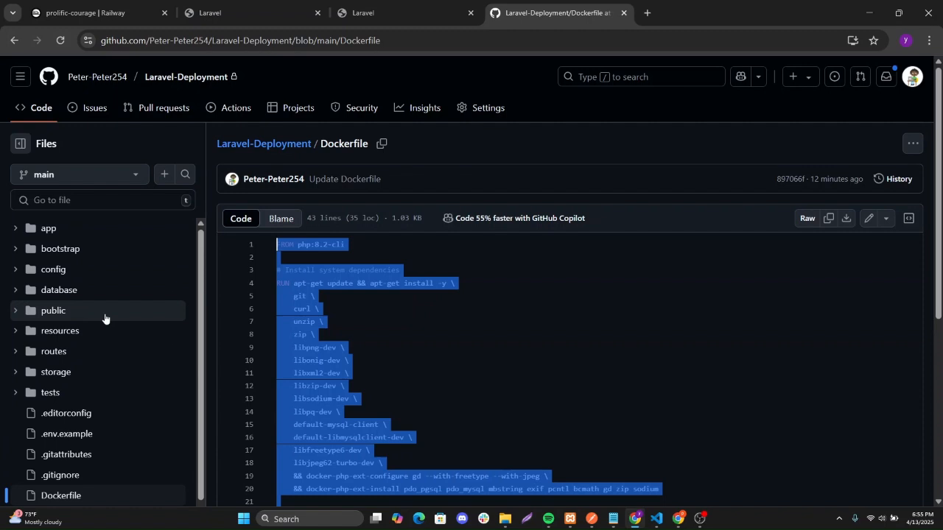
pyautogui.scroll(-3)
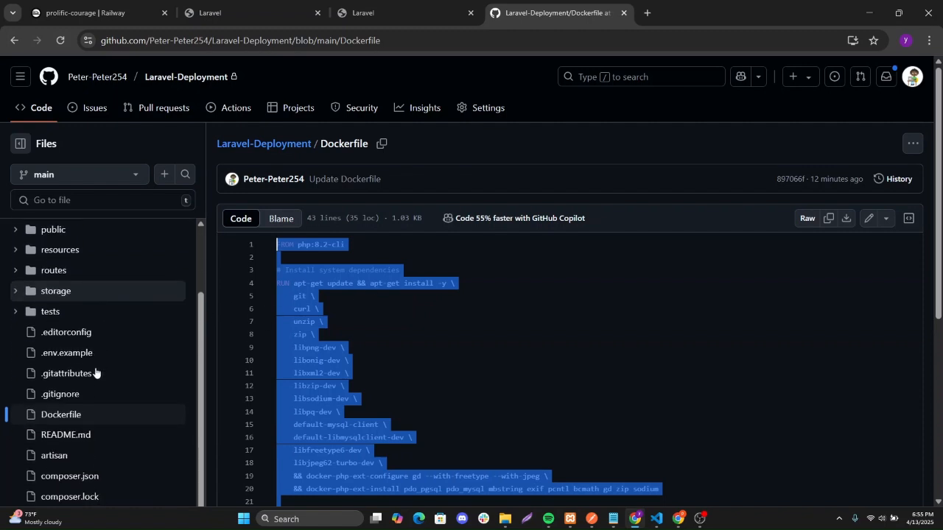
pyautogui.moveTo(96, 416)
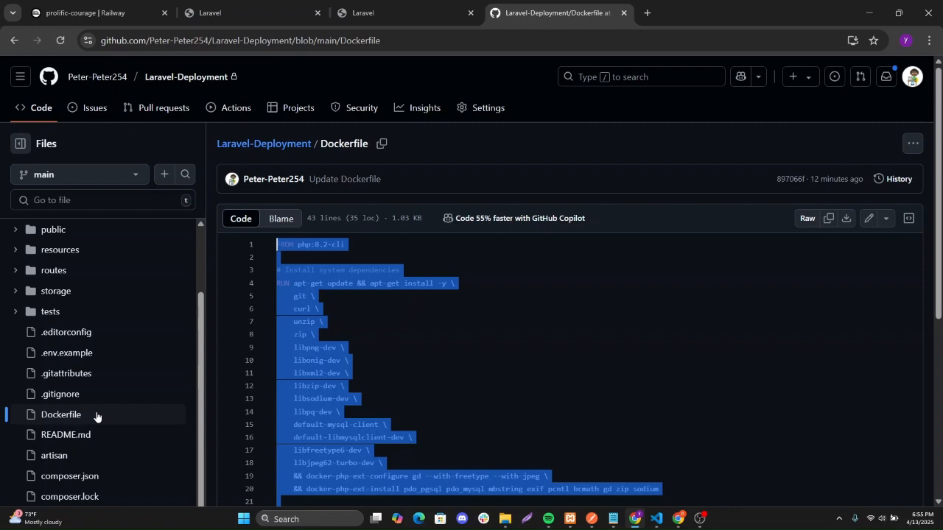
pyautogui.click(398, 11)
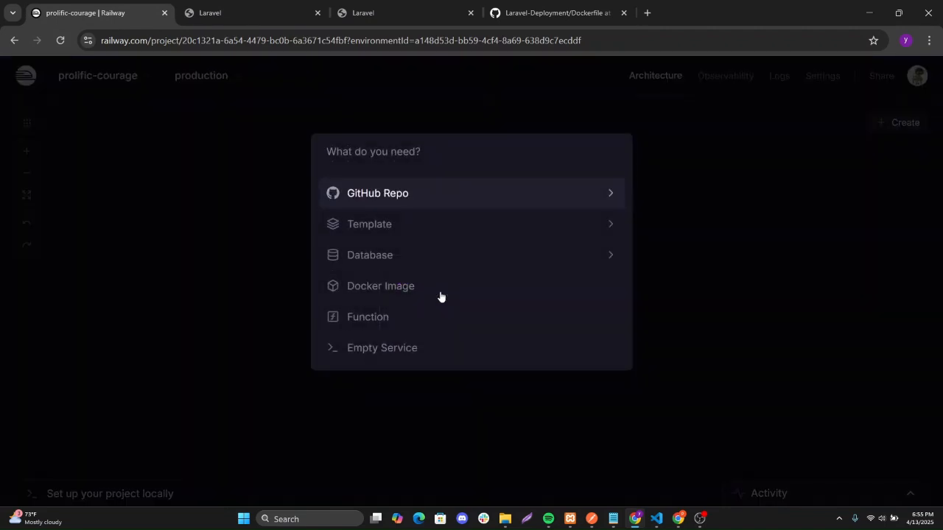
# Step: Add a MySQL database service to the Railway project
pyautogui.click(369, 255)
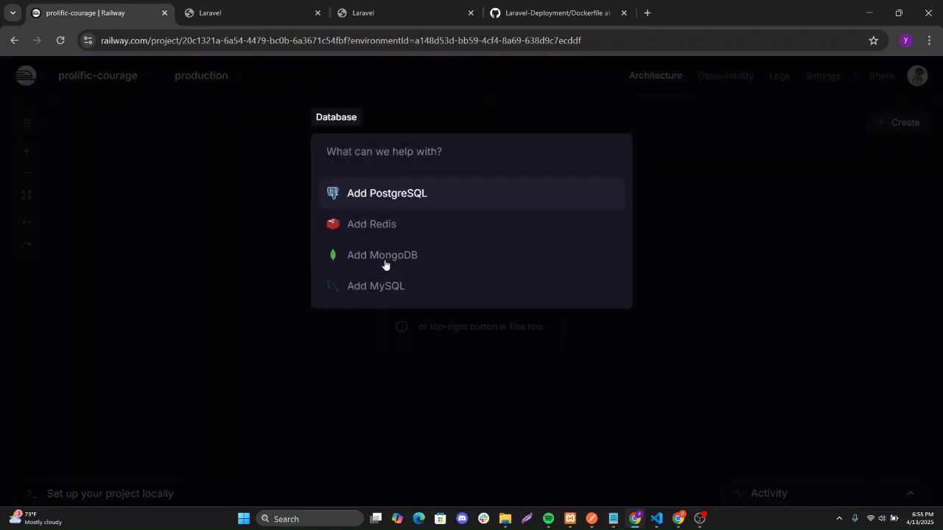
pyautogui.click(375, 286)
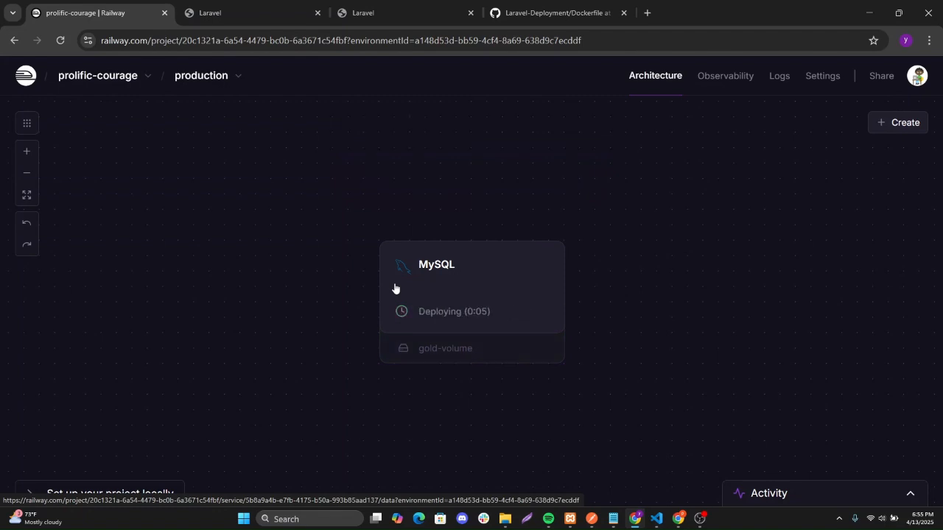
pyautogui.moveTo(396, 252)
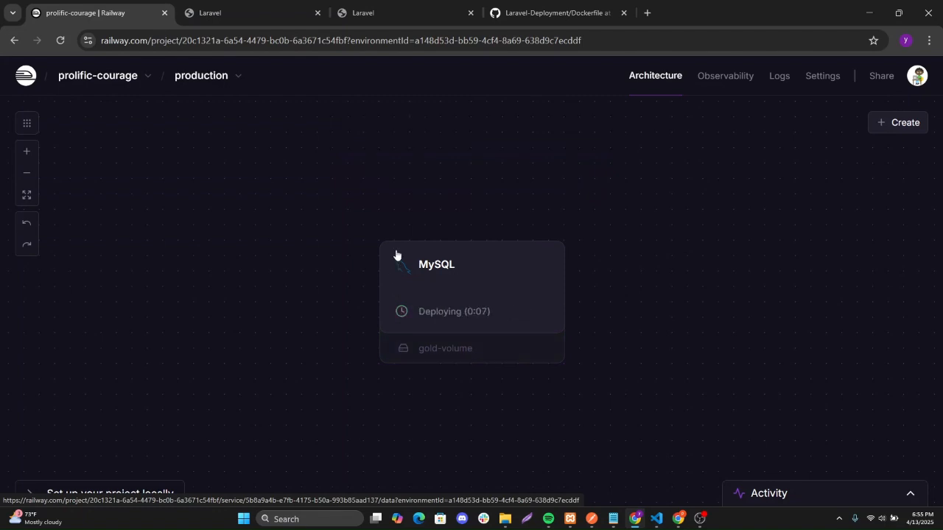
# Step: Confirm the Railway GitHub App can access the Laravel-Deployment repository
pyautogui.click(897, 123)
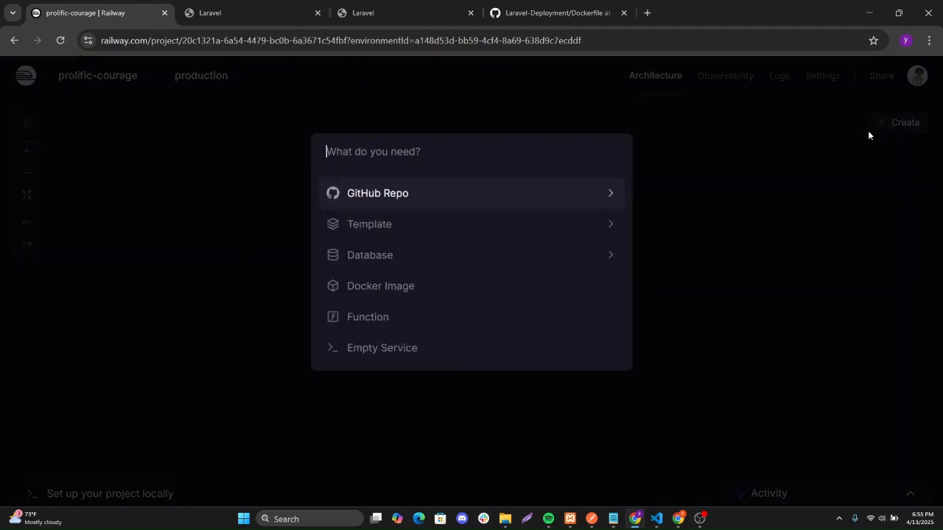
pyautogui.moveTo(427, 224)
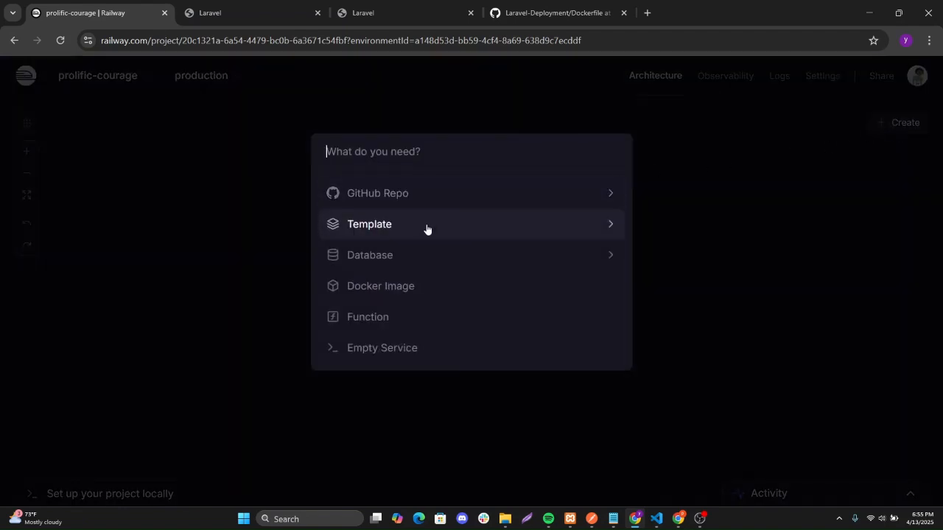
pyautogui.moveTo(418, 193)
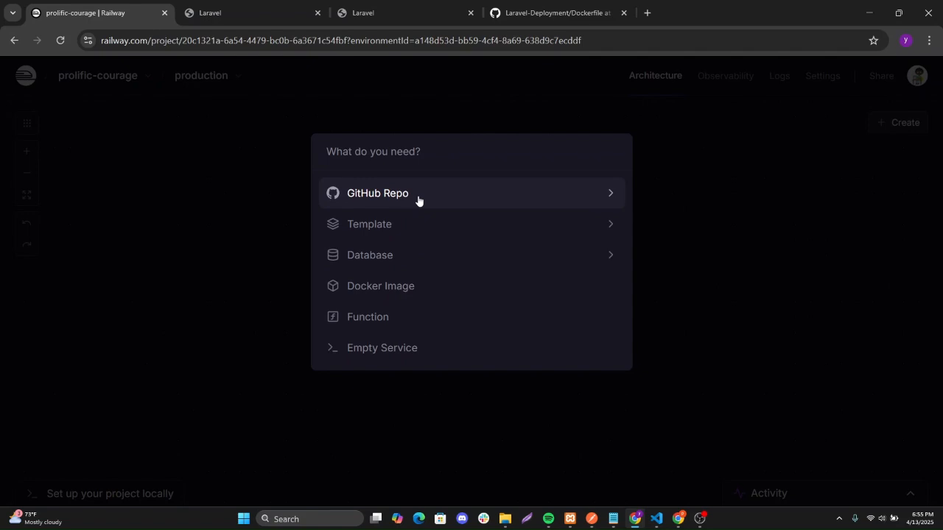
pyautogui.click(377, 193)
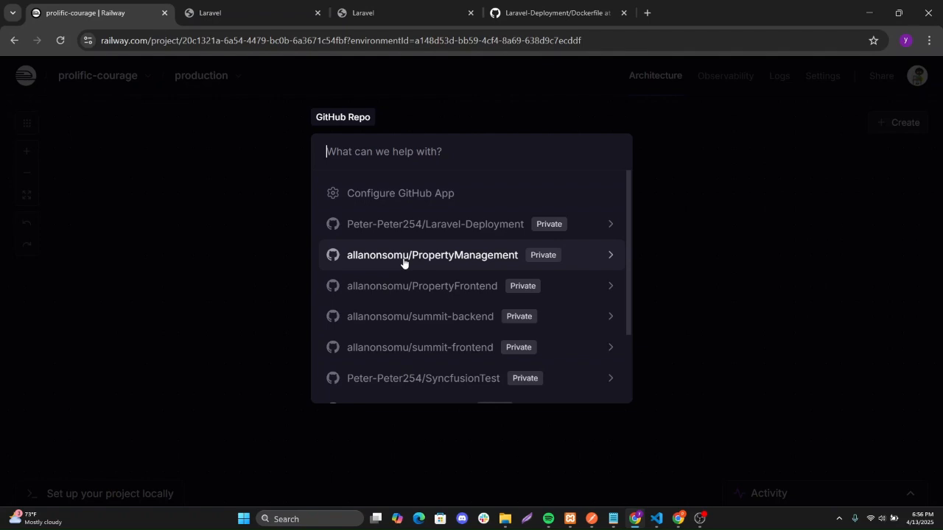
pyautogui.moveTo(404, 256)
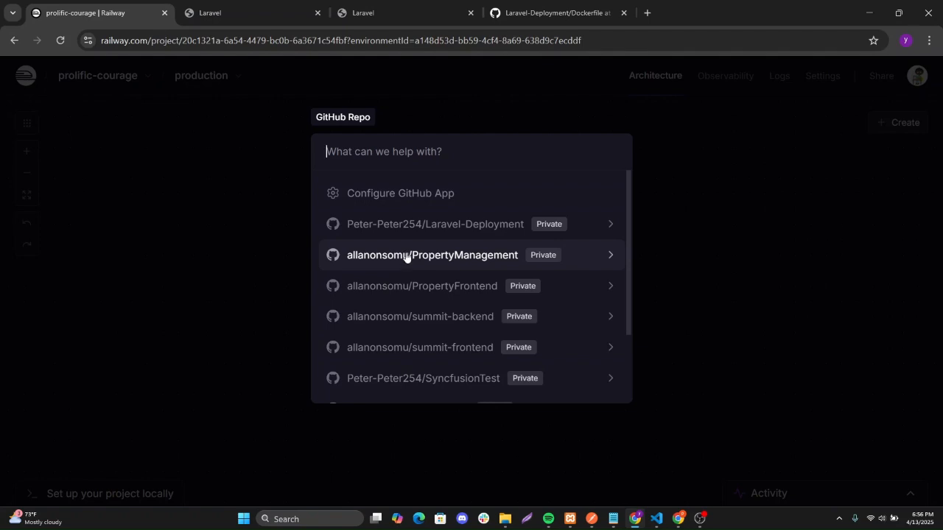
pyautogui.click(401, 193)
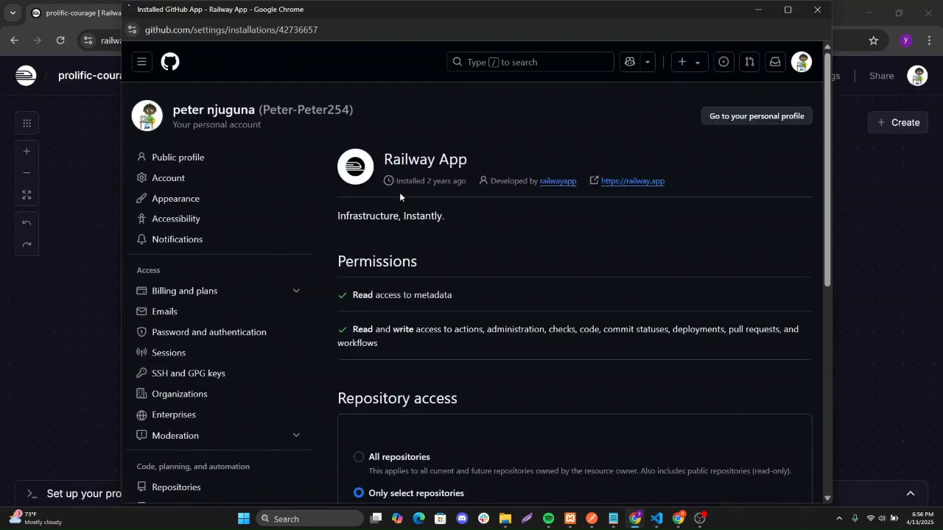
pyautogui.scroll(-3)
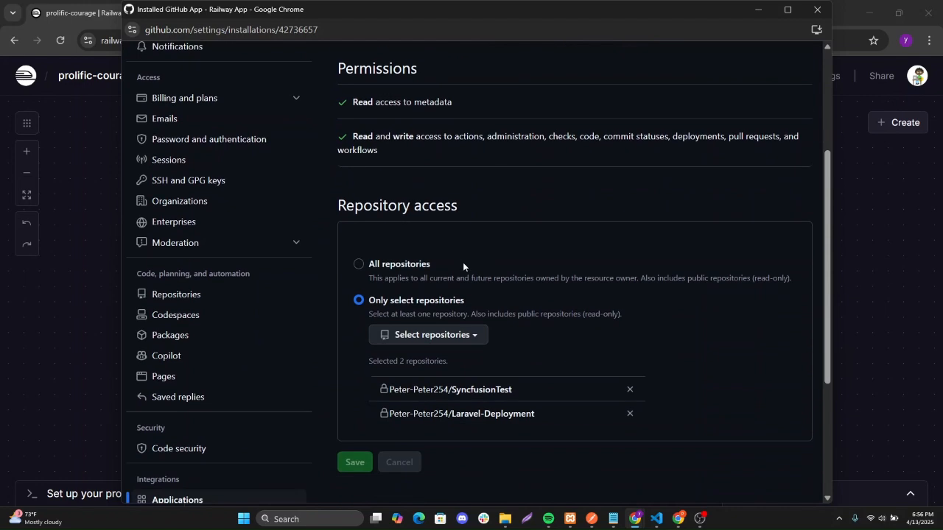
pyautogui.click(427, 334)
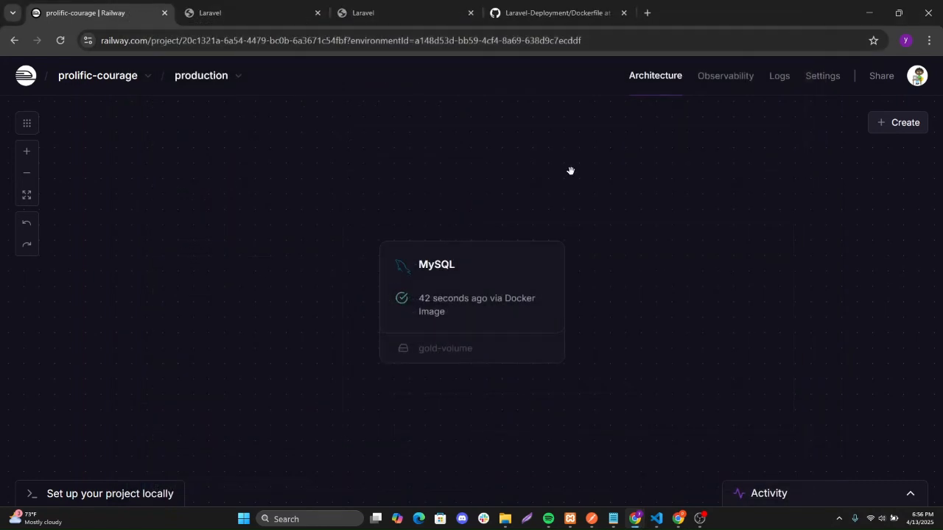
pyautogui.moveTo(844, 141)
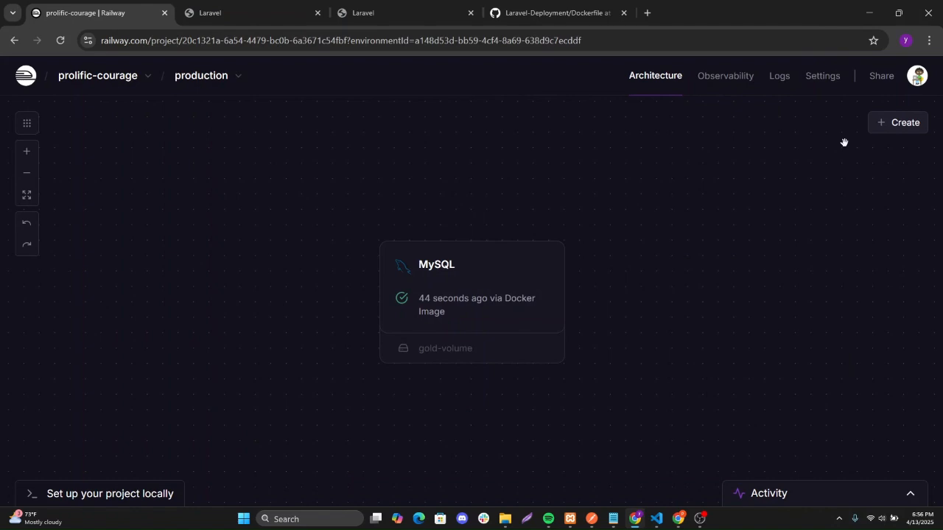
# Step: Deploy Peter-Peter254/Laravel-Deployment from GitHub as a new Railway service
pyautogui.click(897, 122)
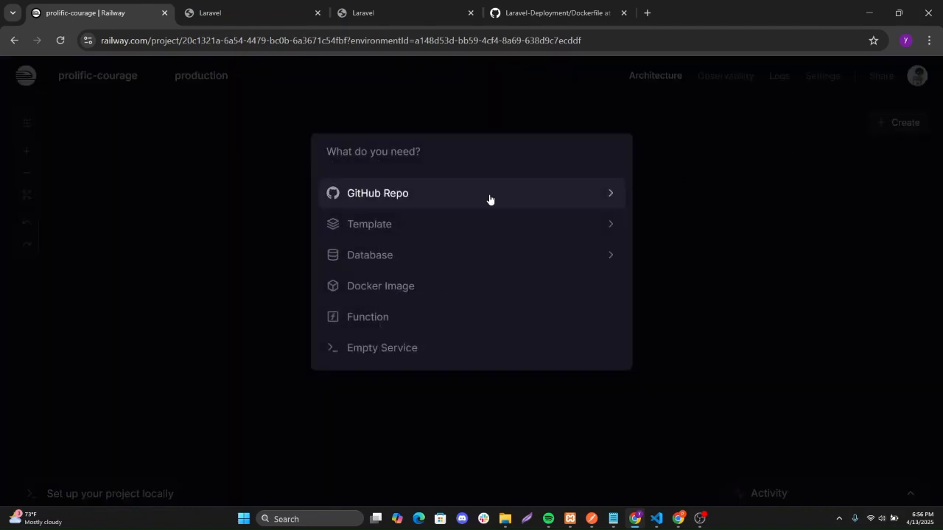
pyautogui.click(377, 193)
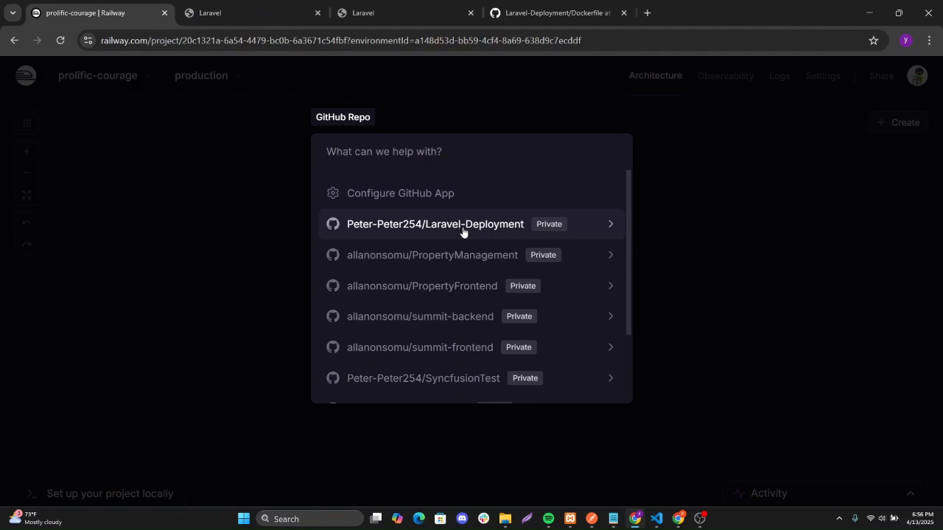
pyautogui.click(434, 223)
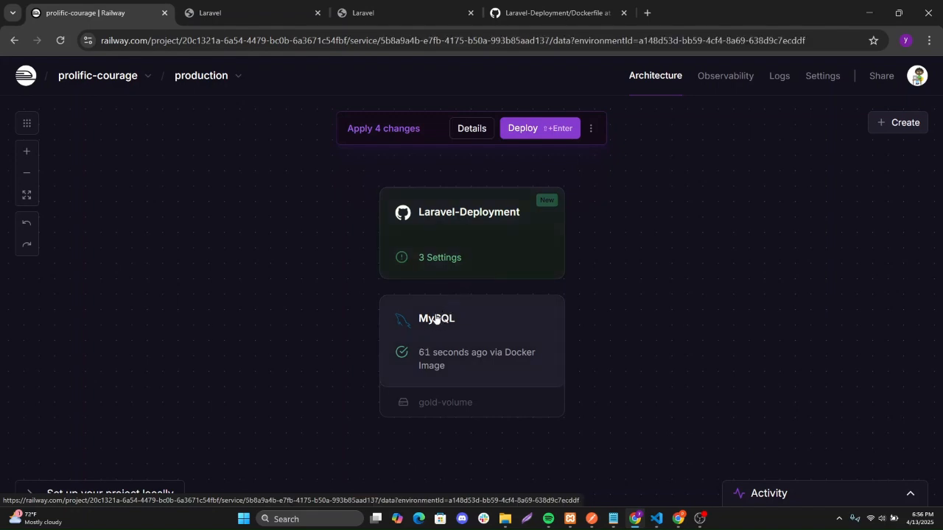
# Step: Inspect the MySQL service's settings and networking in Railway
pyautogui.click(436, 318)
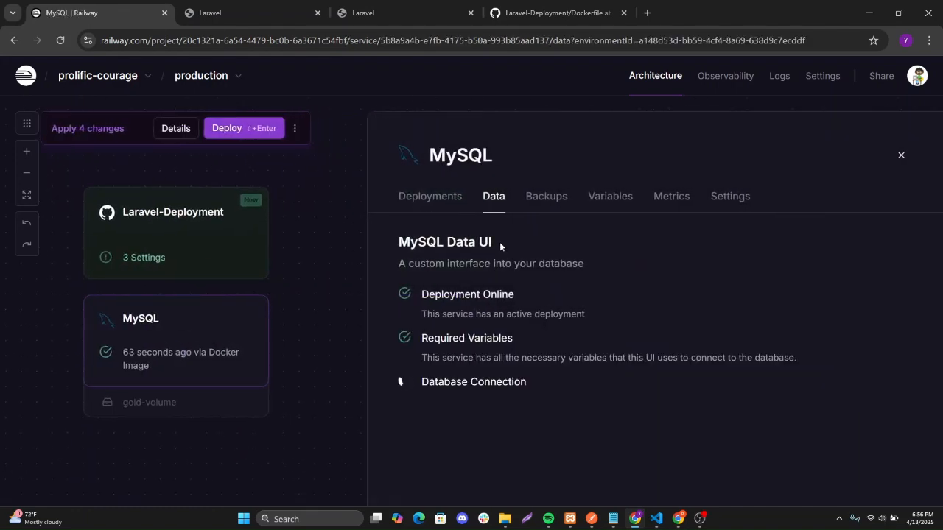
pyautogui.click(729, 196)
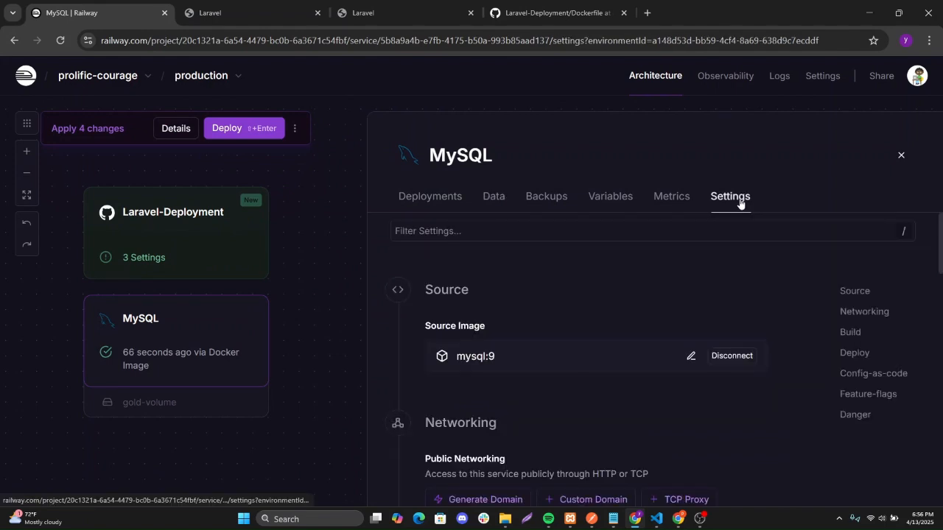
pyautogui.click(863, 310)
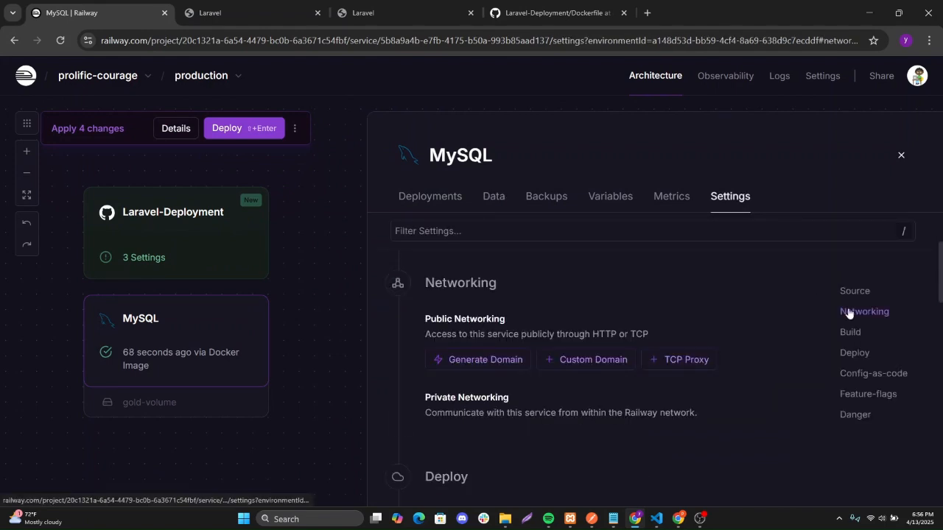
pyautogui.click(678, 359)
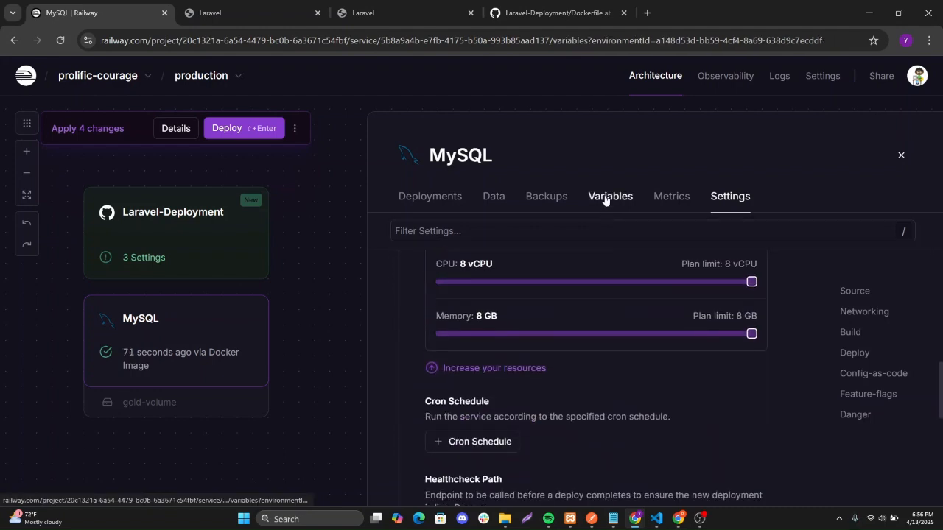
# Step: Copy MYSQL_PUBLIC_URL from the MySQL service variables
pyautogui.click(610, 196)
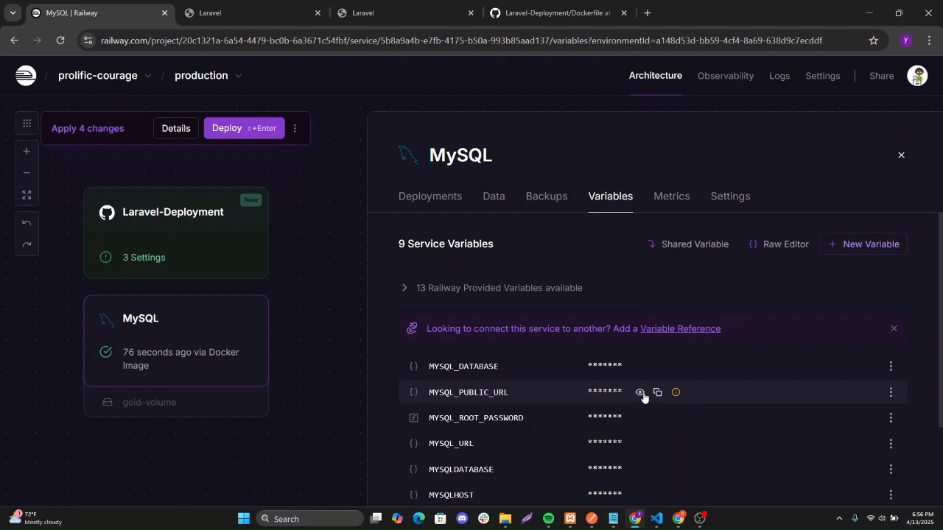
pyautogui.click(657, 392)
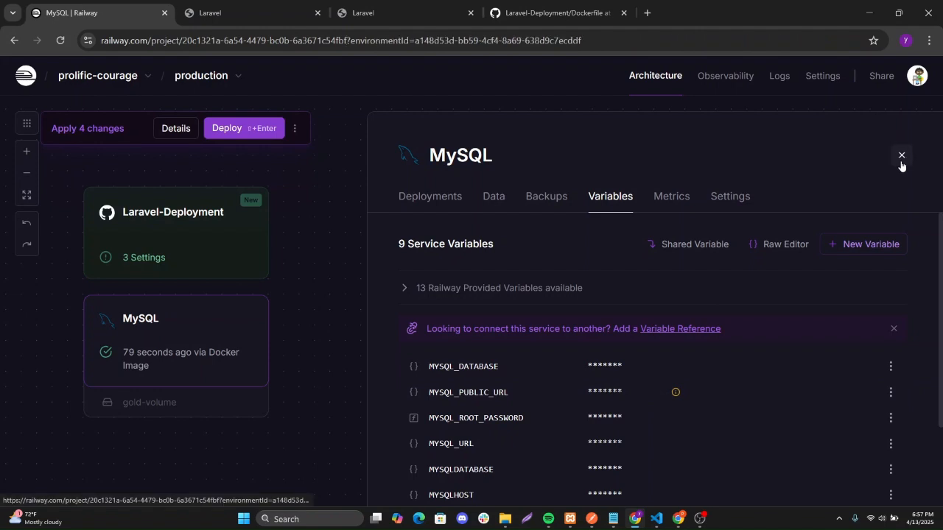
pyautogui.click(901, 156)
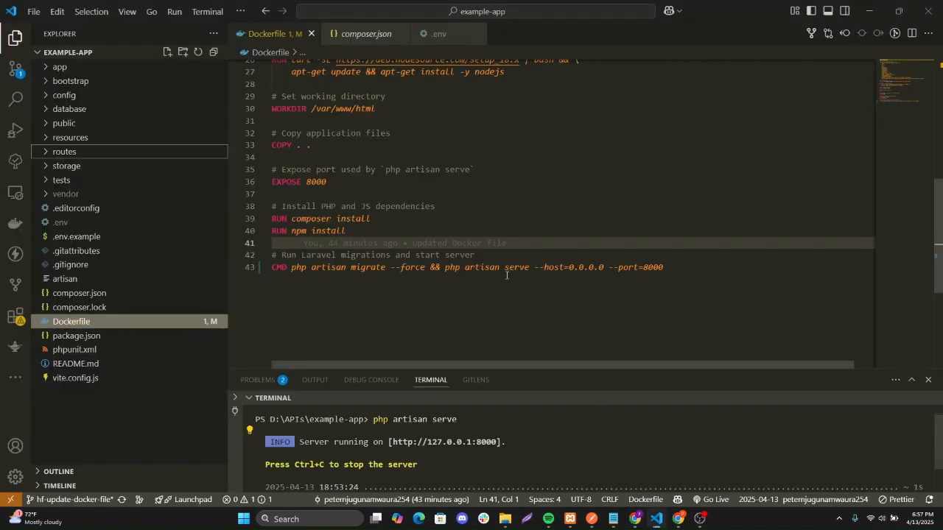
# Step: Paste the Railway MySQL URL into .env and start a DB_CONNECTION=mysql block
pyautogui.click(438, 32)
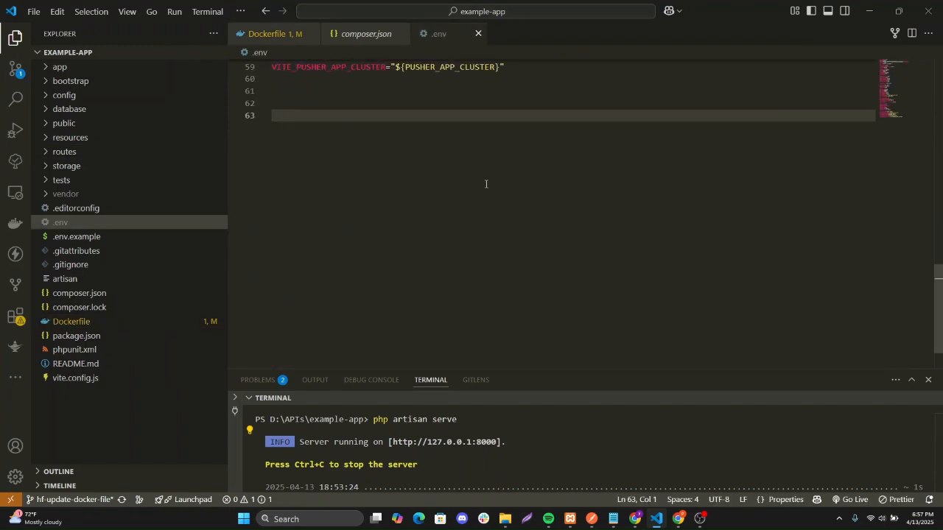
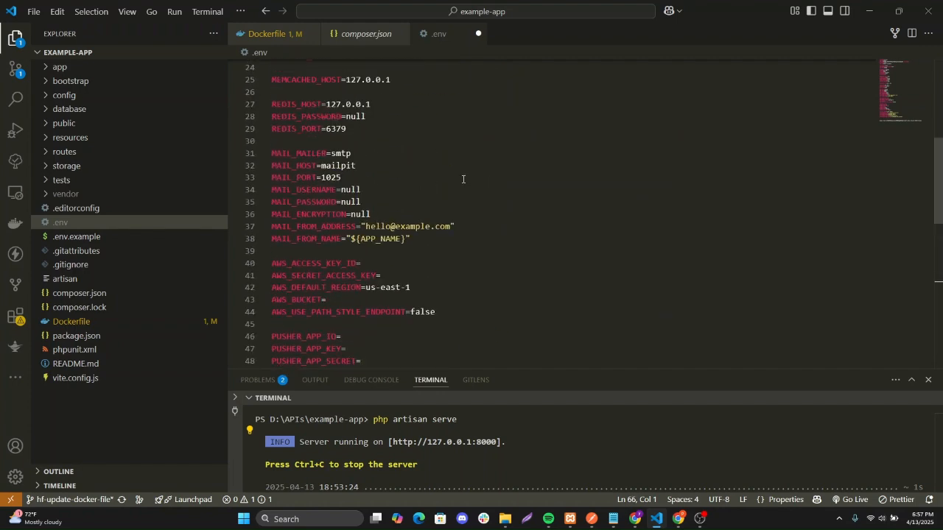
pyautogui.click(332, 195)
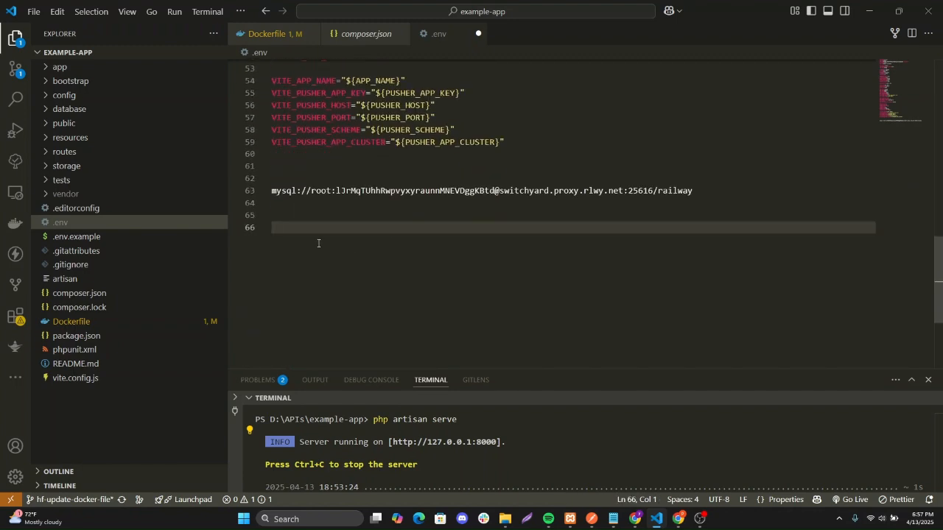
pyautogui.write('DB_CONNECTION=mysql')
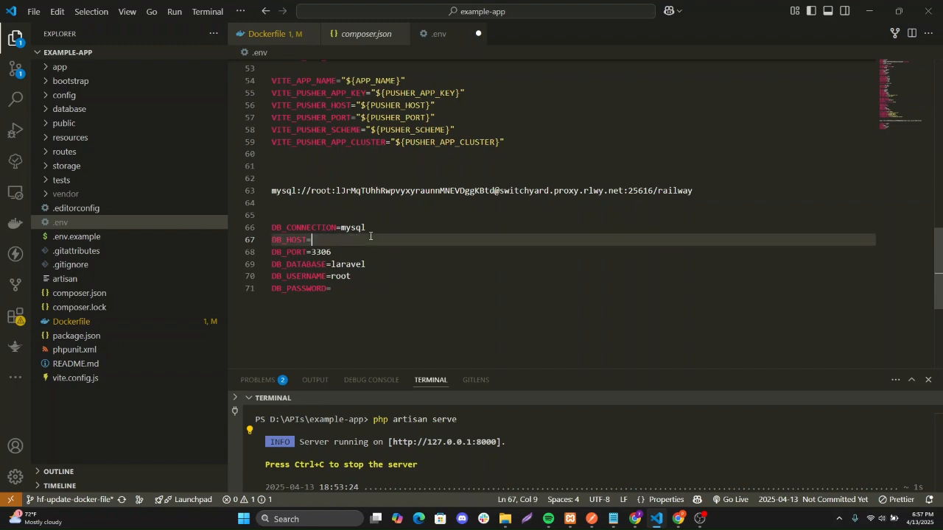
# Step: Set DB_HOST switchyard.proxy.rlwy.net, DB_PORT 25616 and DB_DATABASE railway from the URL
pyautogui.doubleClick(524, 190)
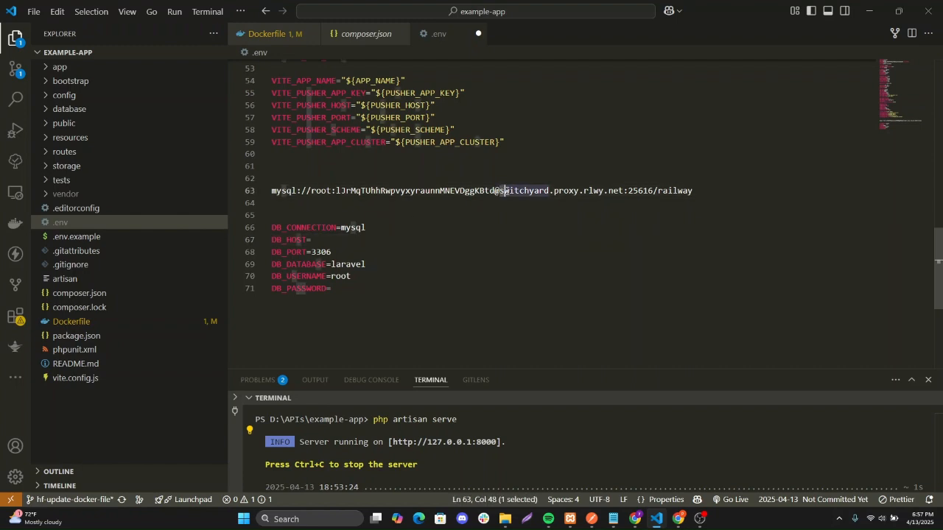
pyautogui.moveTo(504, 190); pyautogui.dragTo(601, 190)
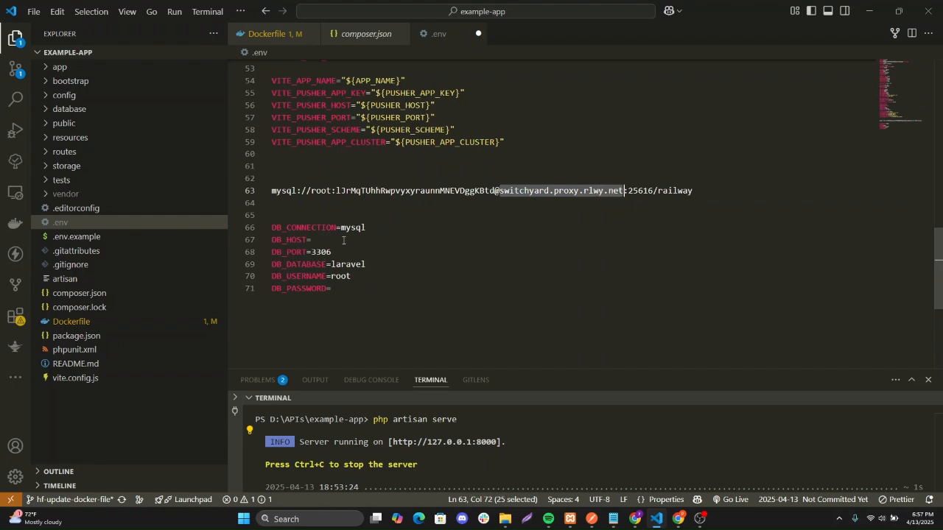
pyautogui.write('switchyard.proxy.rlwy.net')
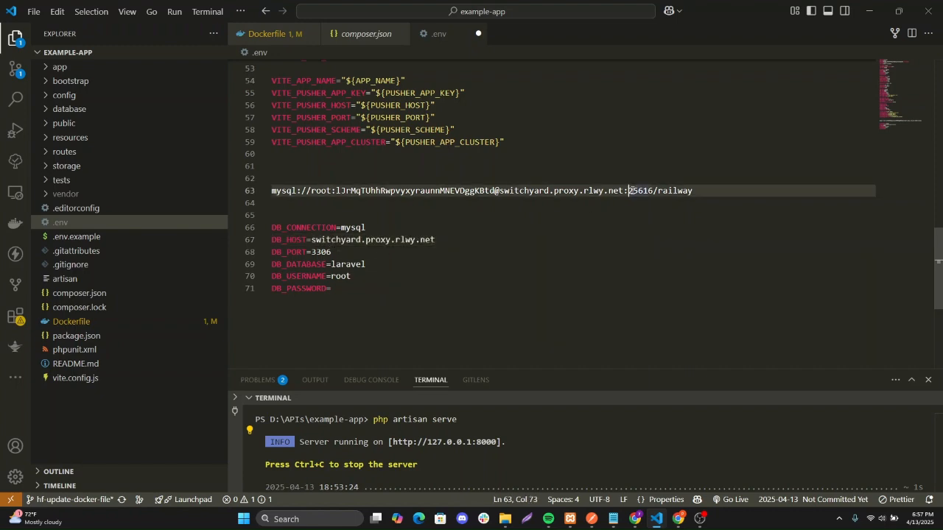
pyautogui.doubleClick(639, 191)
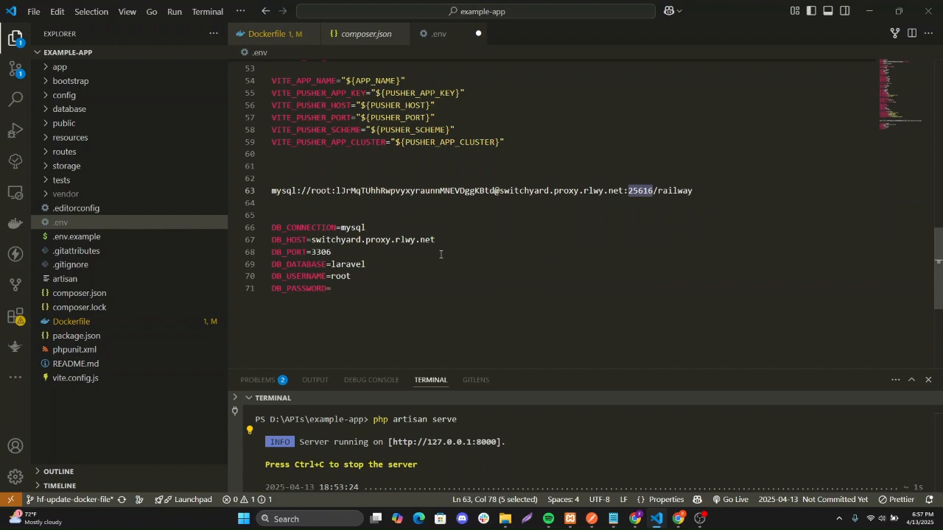
pyautogui.doubleClick(321, 252)
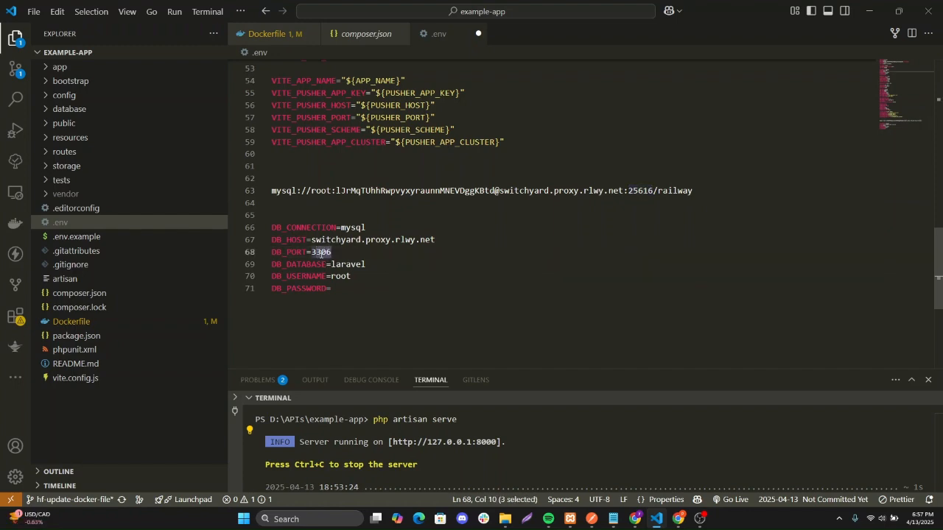
pyautogui.write('25616')
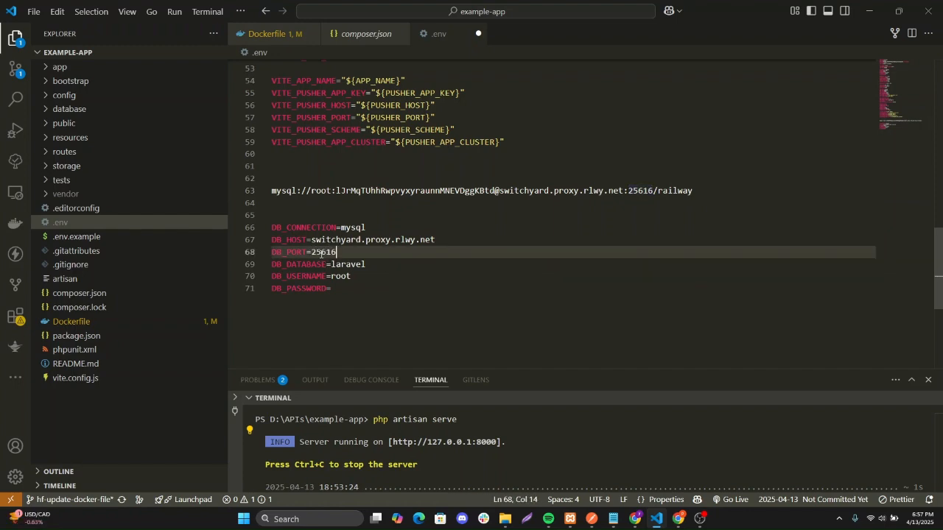
pyautogui.doubleClick(674, 190)
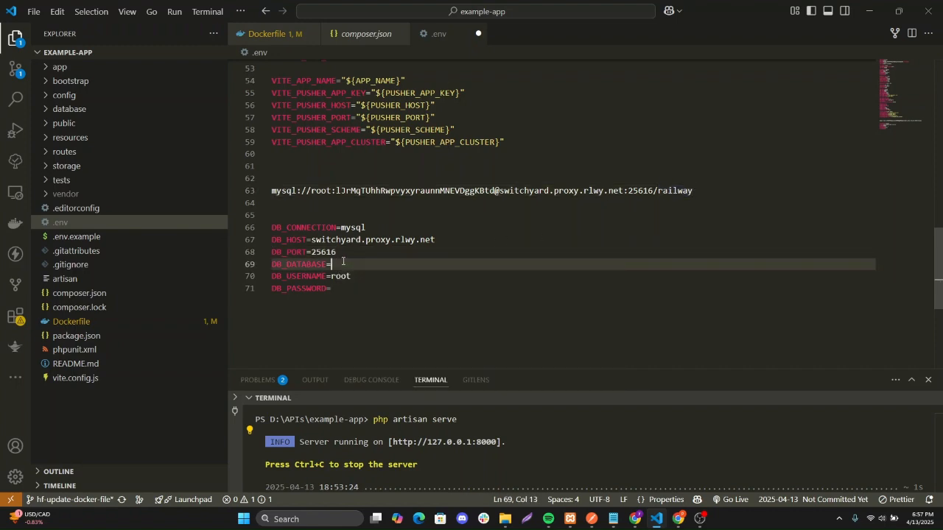
pyautogui.write('railway')
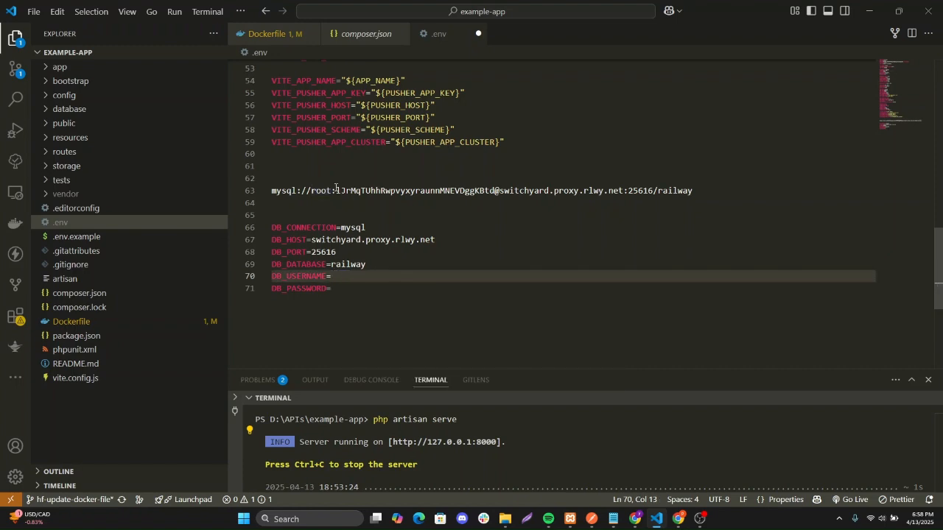
# Step: Set DB_PASSWORD to the password taken from the MySQL URL
pyautogui.moveTo(339, 190); pyautogui.dragTo(376, 190)
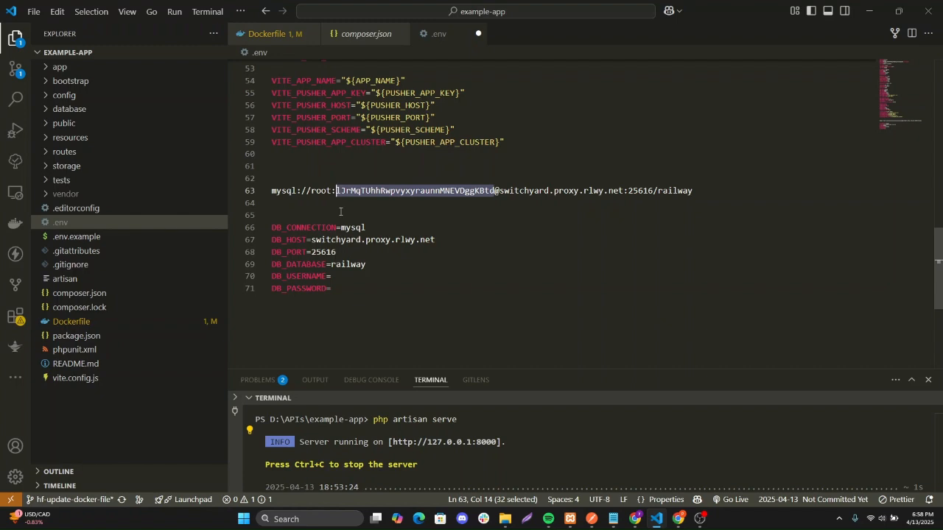
pyautogui.click(333, 288)
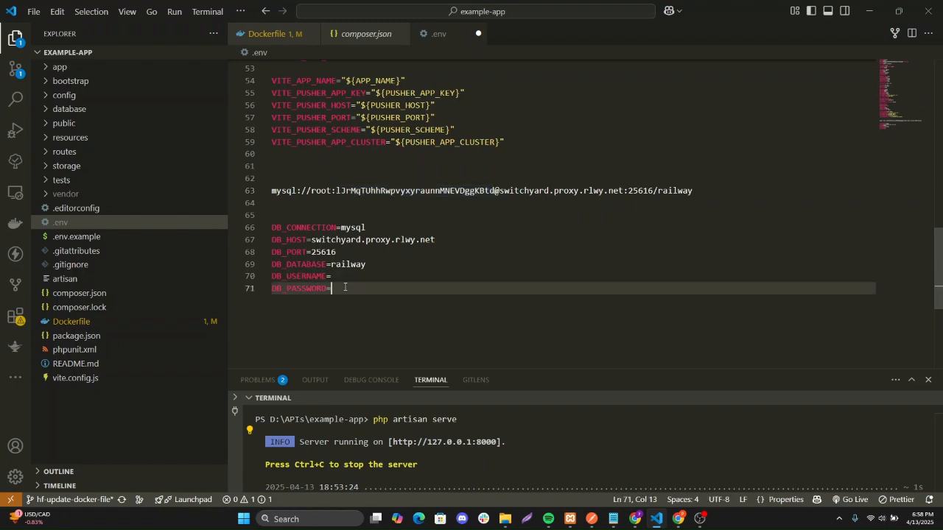
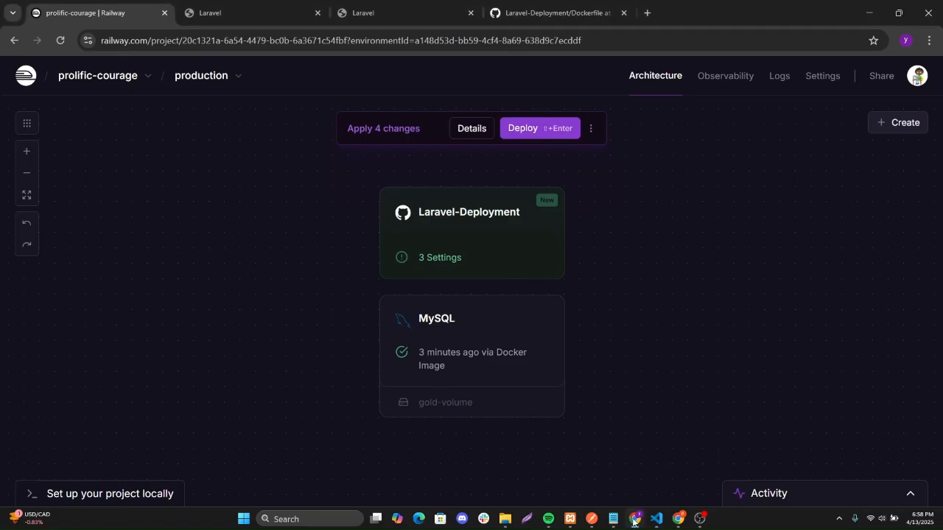
# Step: Show the MySQL service's variables again in Railway
pyautogui.click(436, 319)
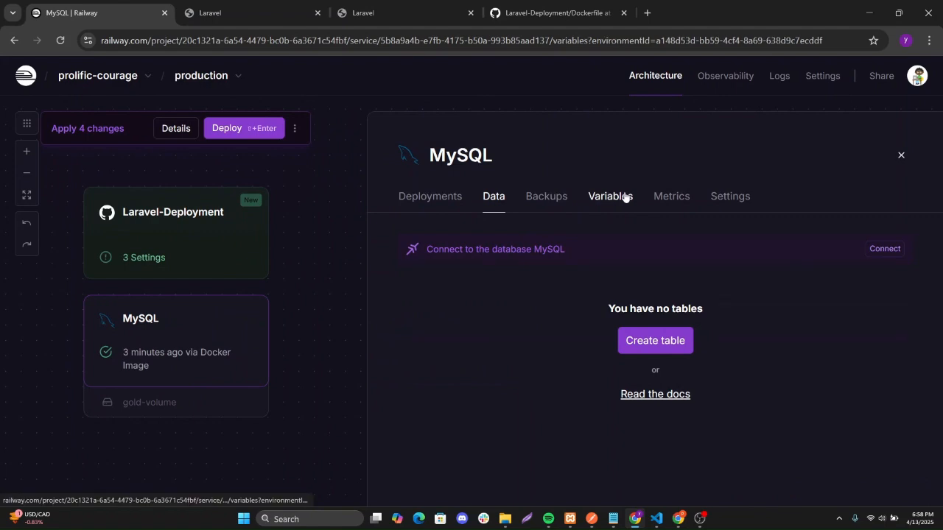
pyautogui.click(610, 196)
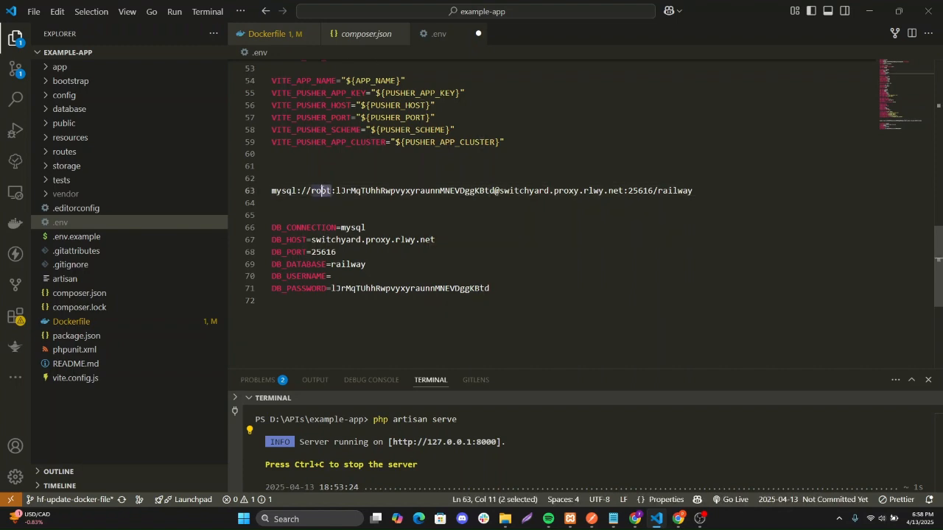
# Step: Set DB_USERNAME to root and APP_ENV to production in the .env block
pyautogui.doubleClick(321, 192)
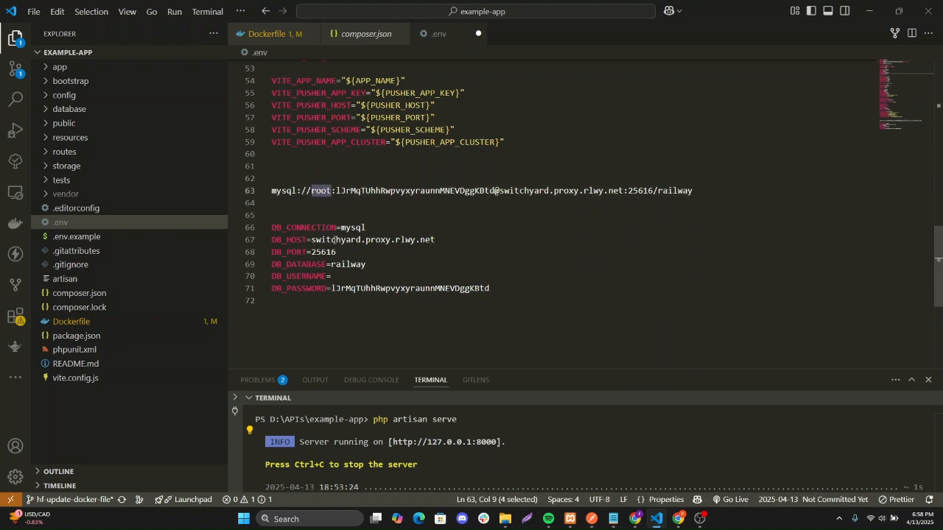
pyautogui.click(341, 276)
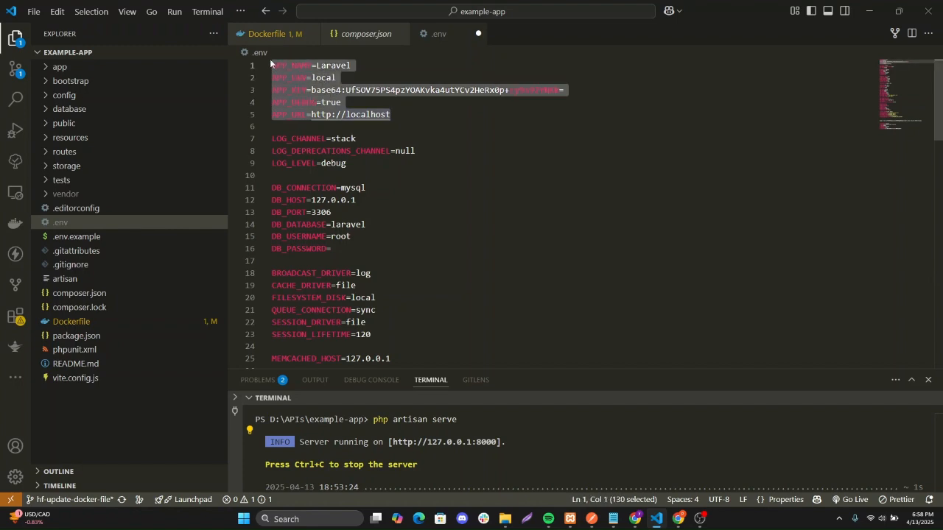
pyautogui.scroll(-3)
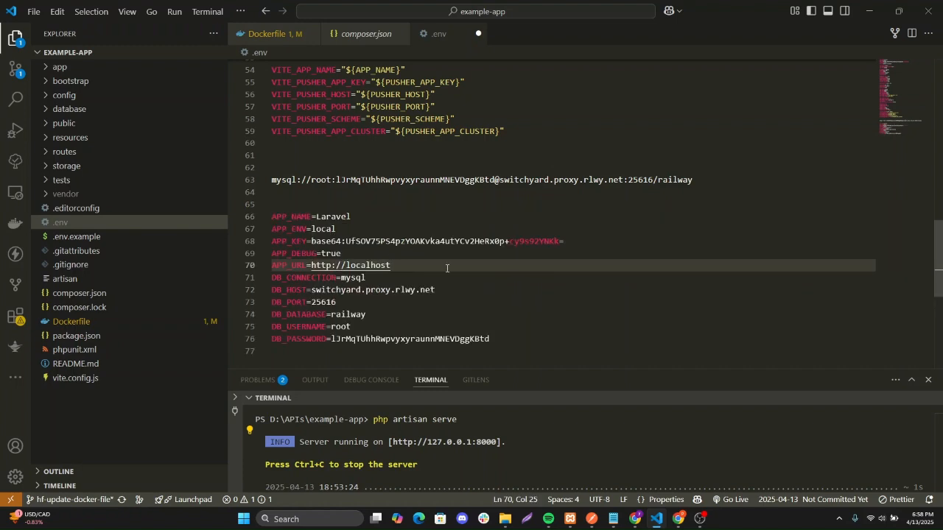
pyautogui.click(354, 215)
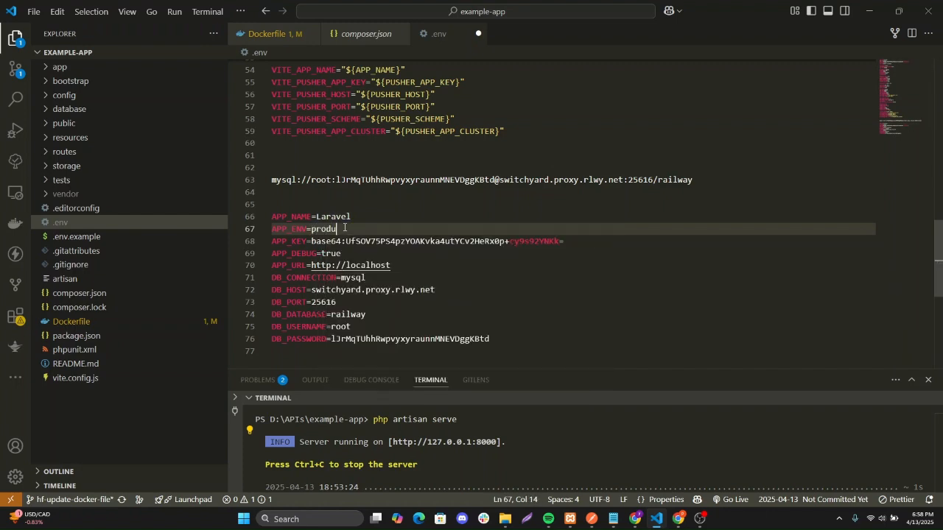
pyautogui.write('ction')
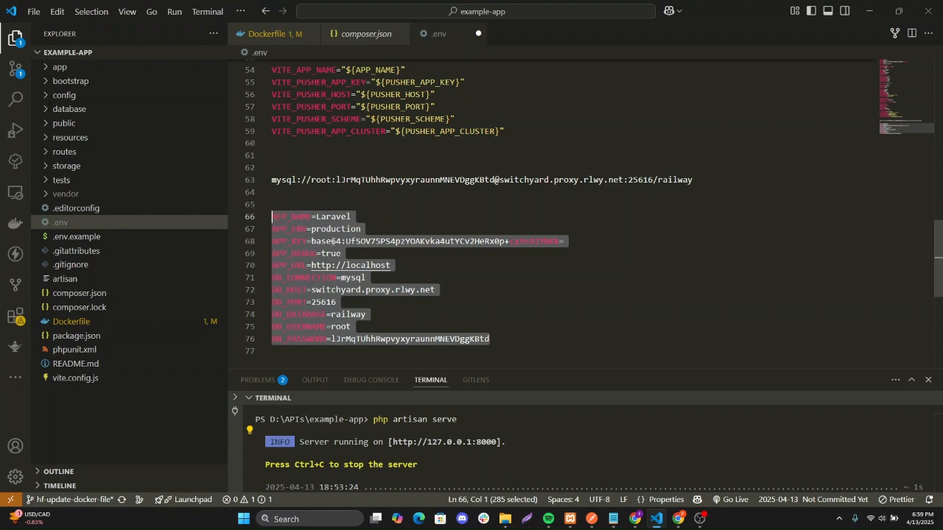
pyautogui.click(365, 277)
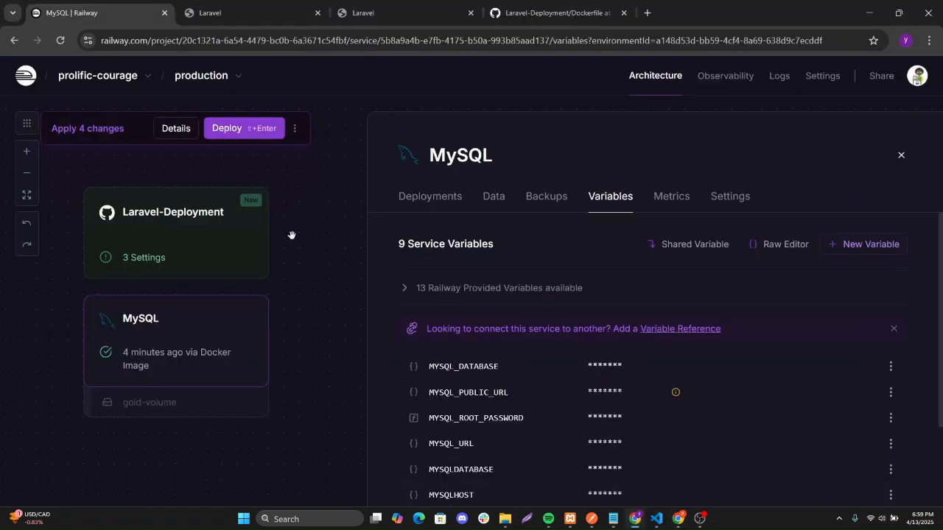
# Step: Paste the .env block into Laravel-Deployment's Raw Editor, save the 11 variables, and deploy
pyautogui.click(172, 212)
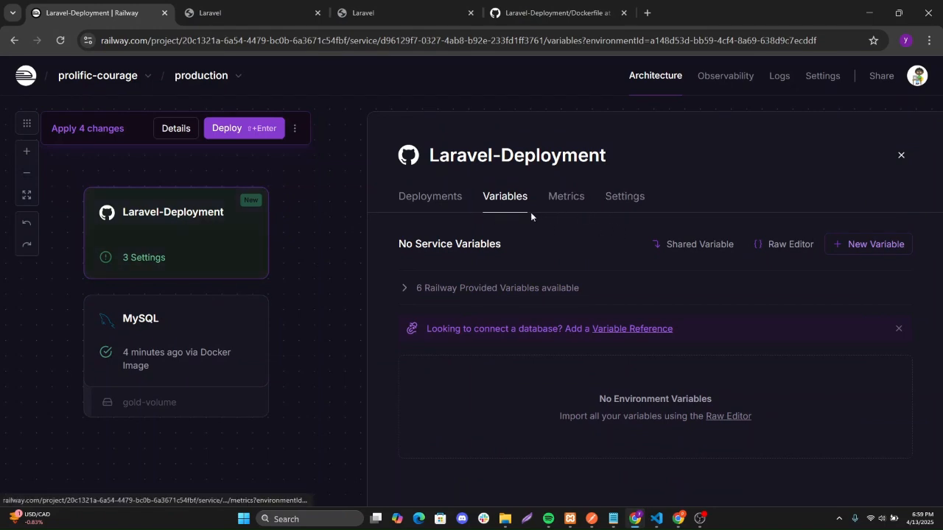
pyautogui.click(790, 245)
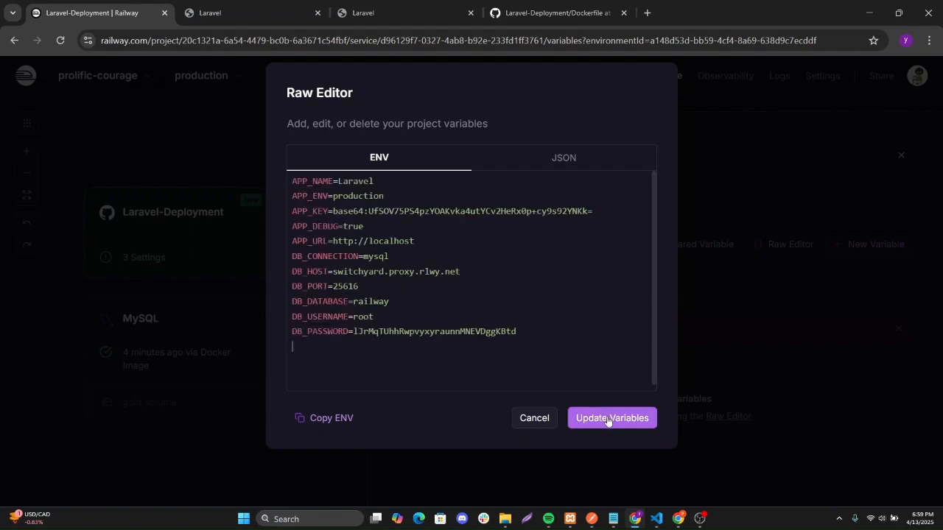
pyautogui.click(610, 418)
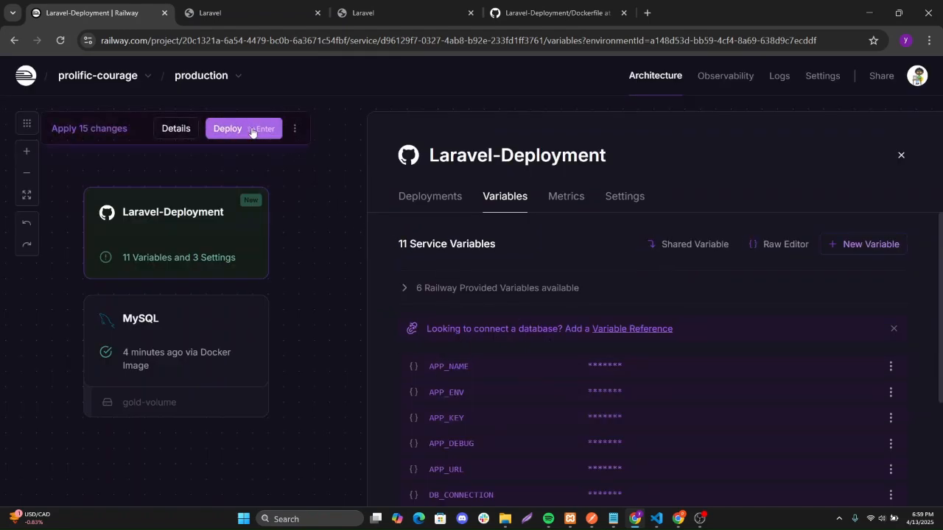
pyautogui.click(226, 129)
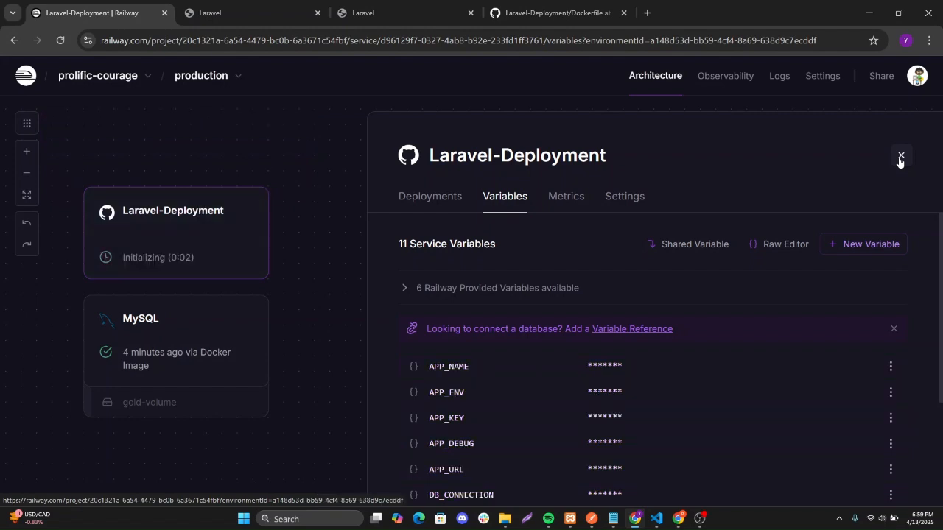
# Step: Reopen the Laravel-Deployment card and view the Update Dockerfile build logs
pyautogui.click(900, 157)
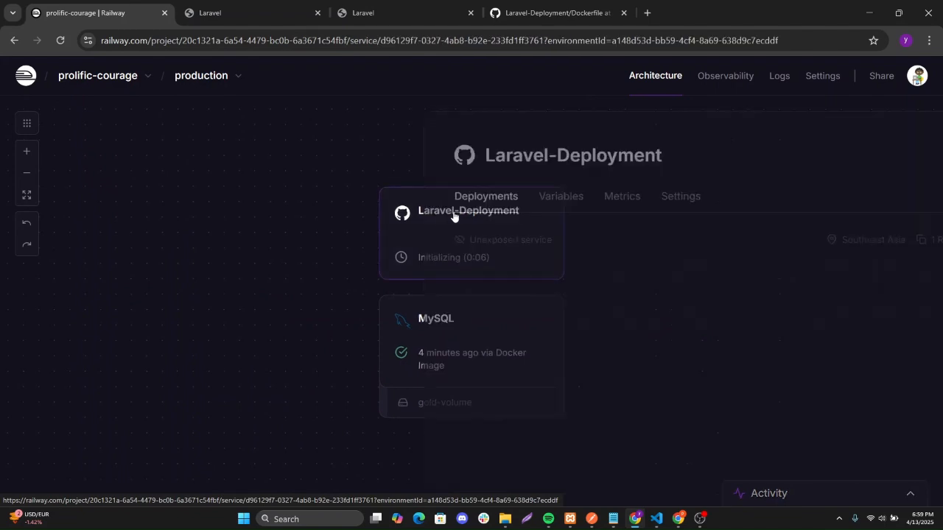
pyautogui.click(468, 210)
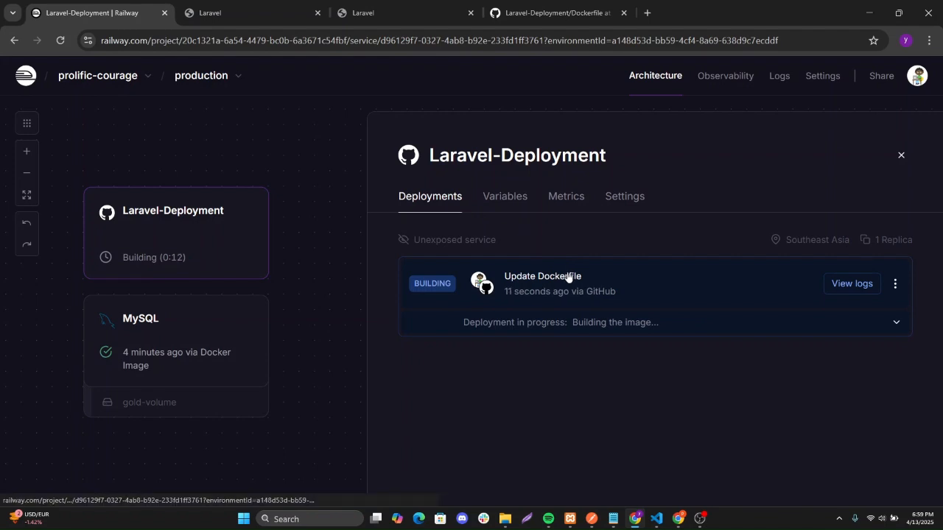
pyautogui.moveTo(608, 289)
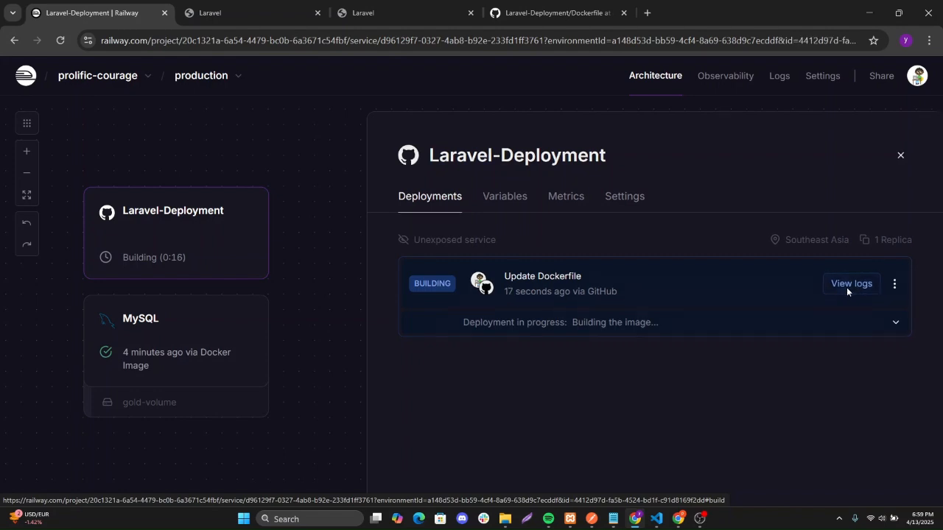
pyautogui.click(852, 283)
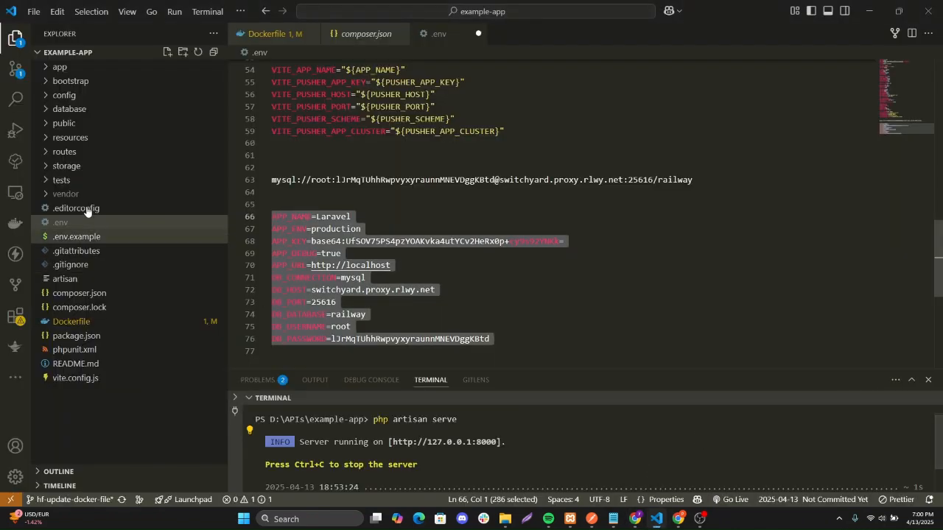
# Step: In VS Code, view the create_posts_table migration and the API routes file
pyautogui.click(69, 109)
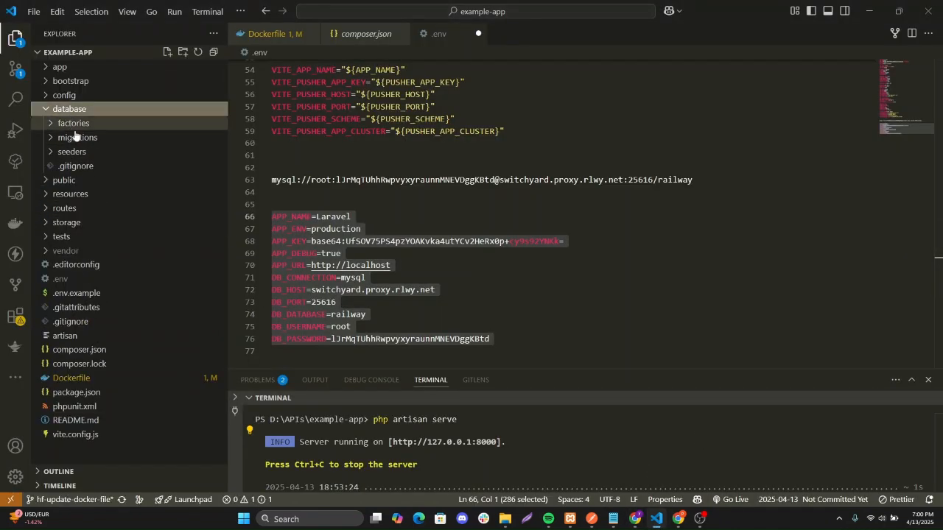
pyautogui.click(77, 137)
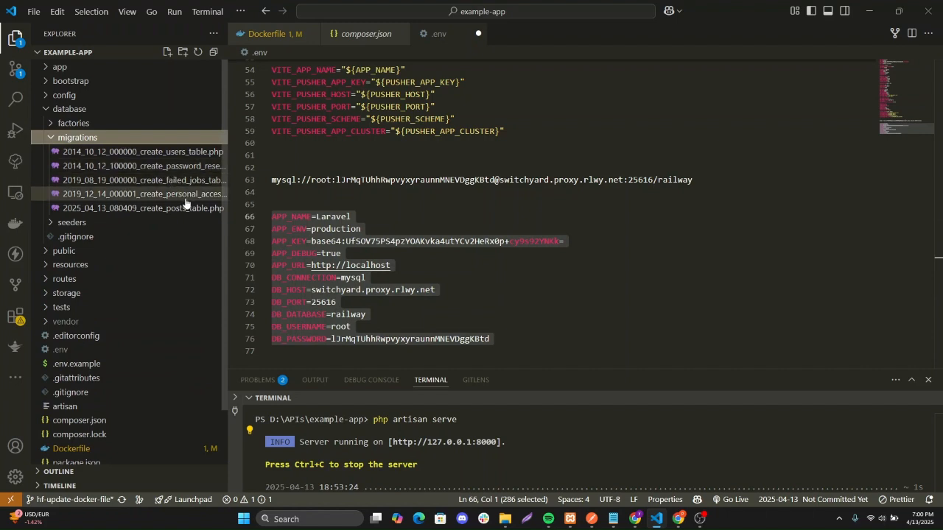
pyautogui.click(143, 208)
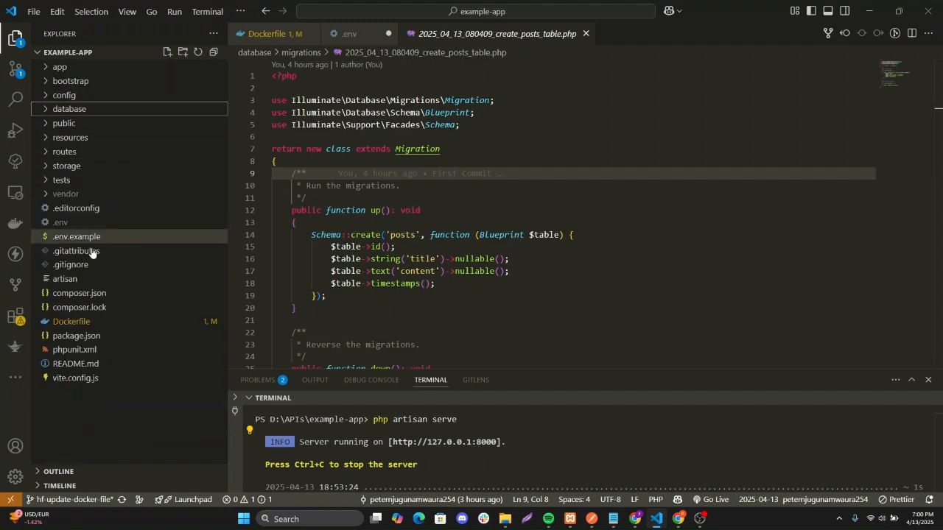
pyautogui.click(64, 150)
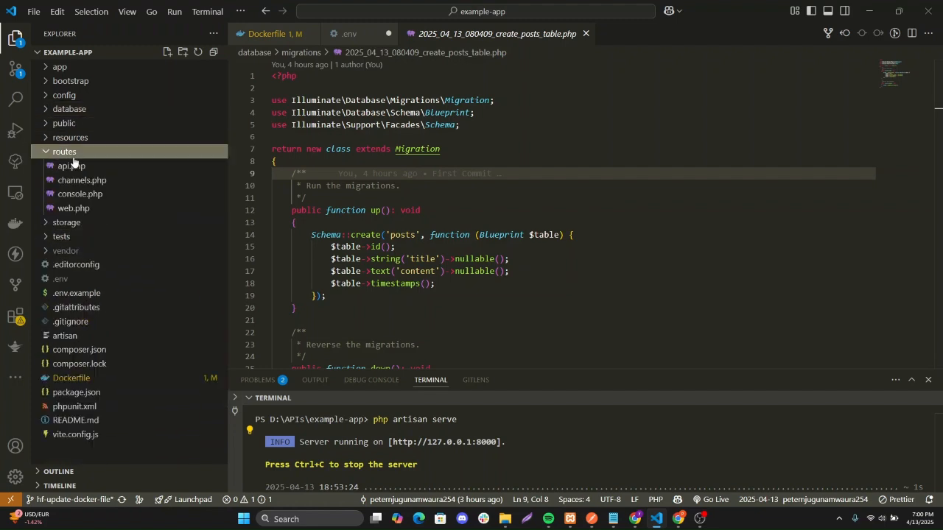
pyautogui.click(71, 165)
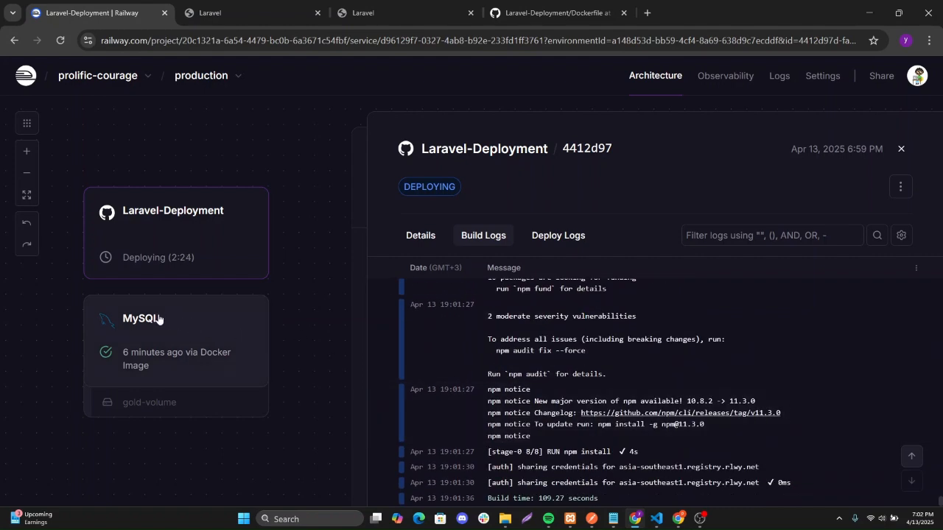
# Step: Check the empty MySQL database, then expand Laravel-Deployment's deployment progress steps
pyautogui.click(147, 318)
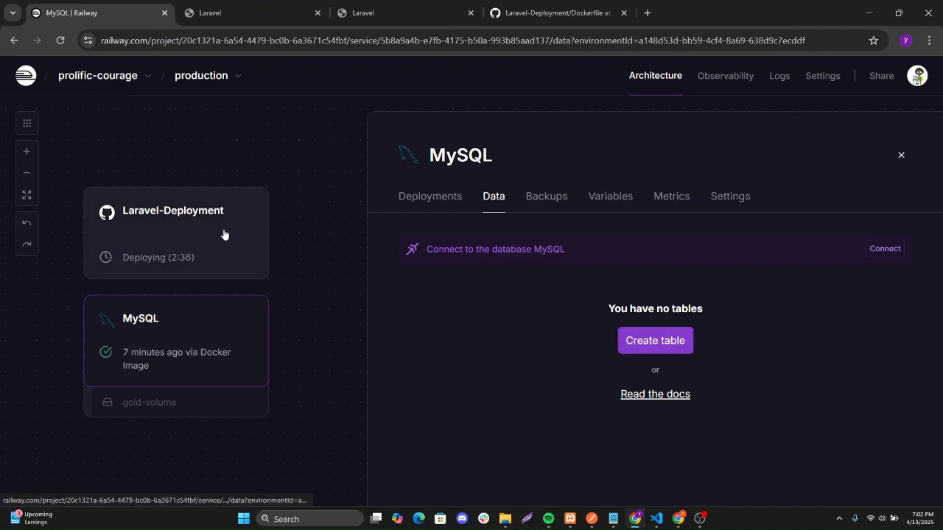
pyautogui.click(172, 210)
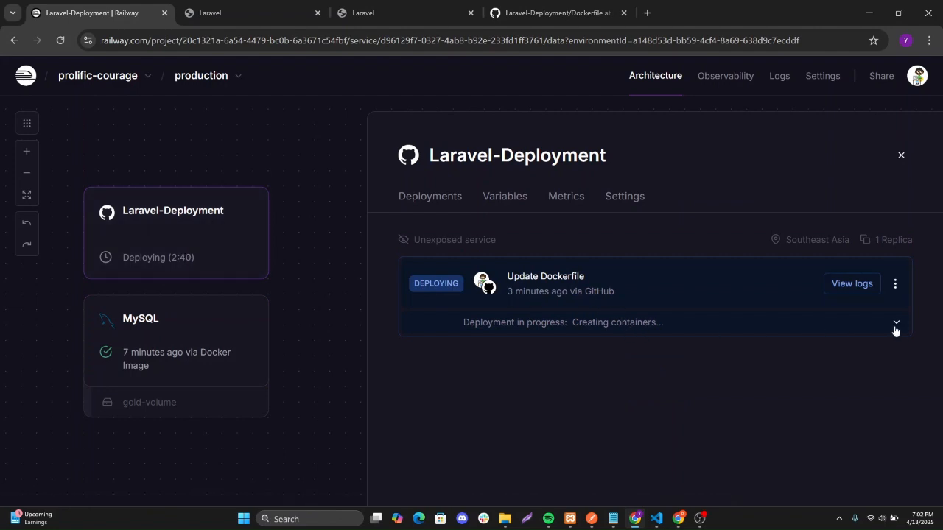
pyautogui.click(895, 321)
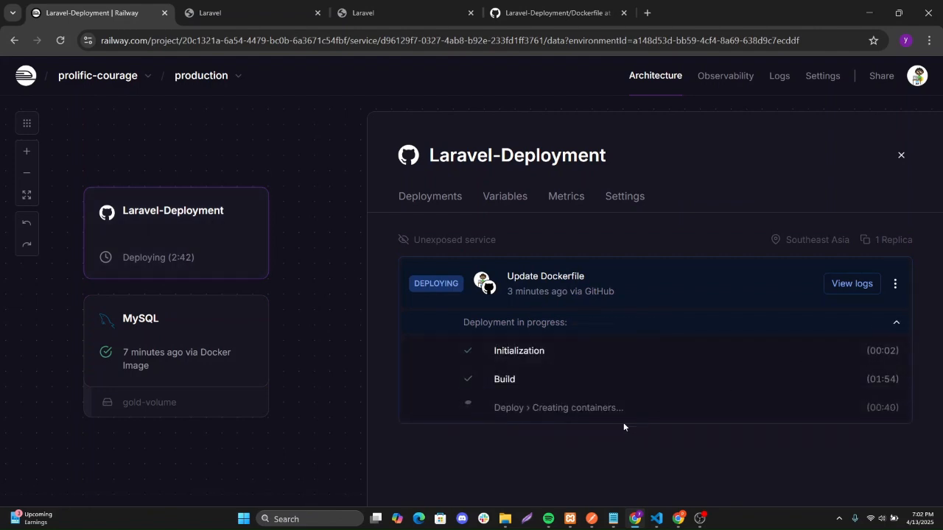
pyautogui.moveTo(593, 420)
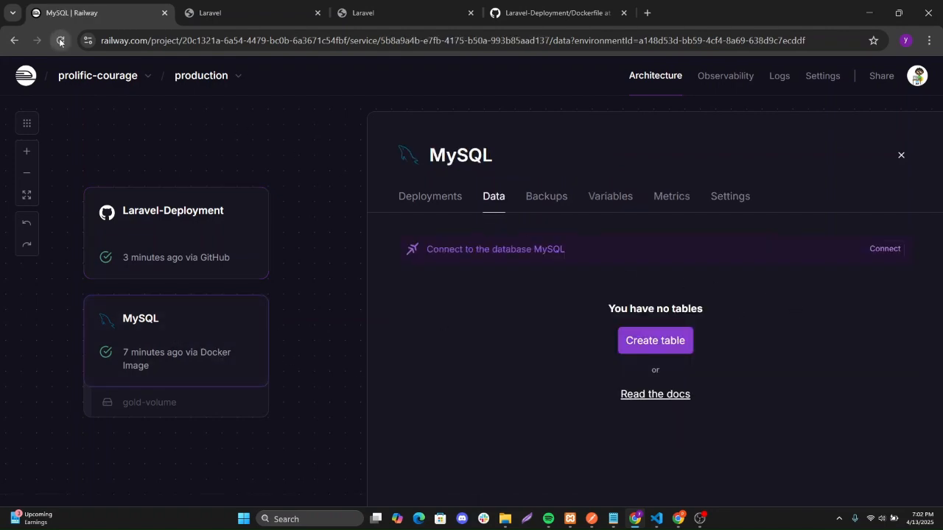
# Step: Refresh the MySQL Data tab and view the empty migrated posts table
pyautogui.click(61, 41)
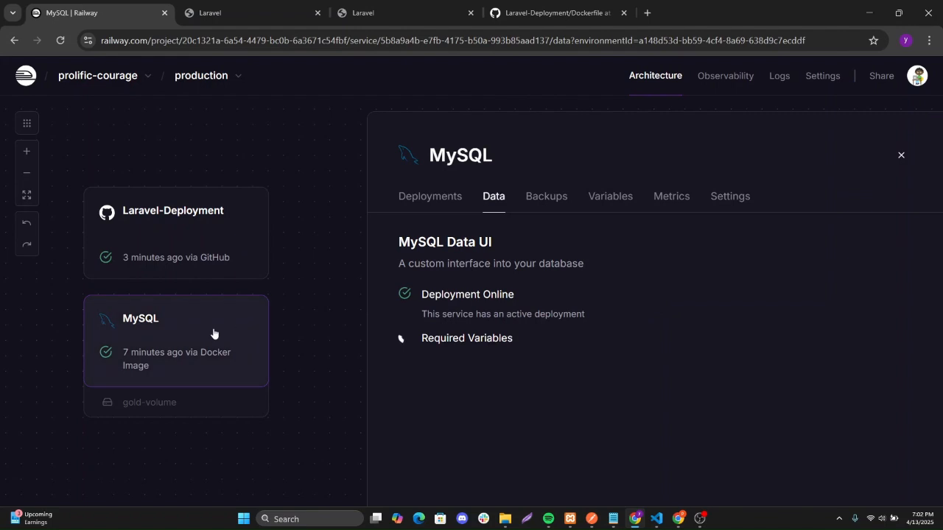
pyautogui.moveTo(171, 330)
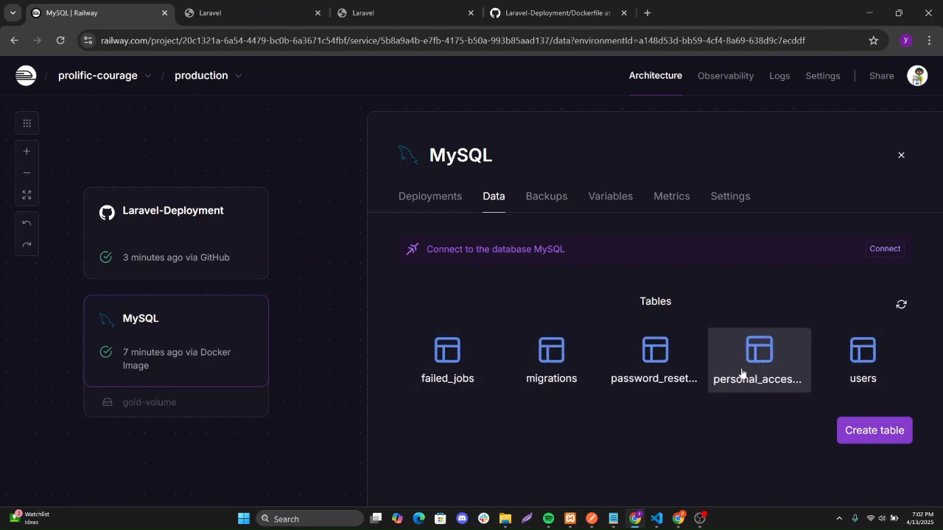
pyautogui.moveTo(862, 361)
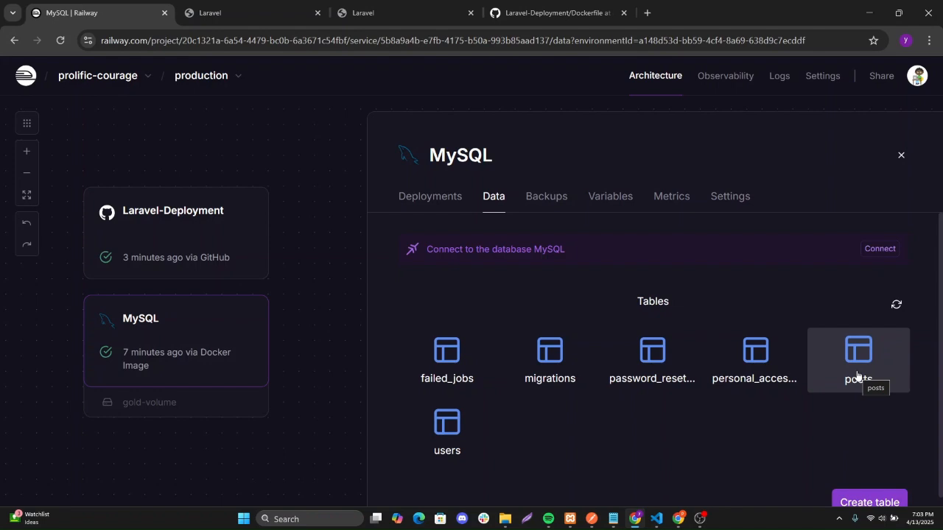
pyautogui.click(857, 361)
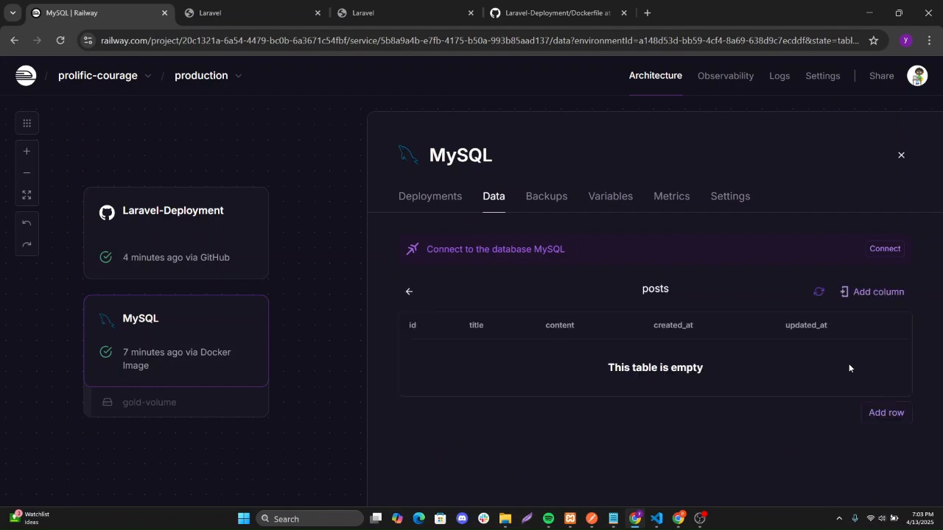
pyautogui.moveTo(666, 361)
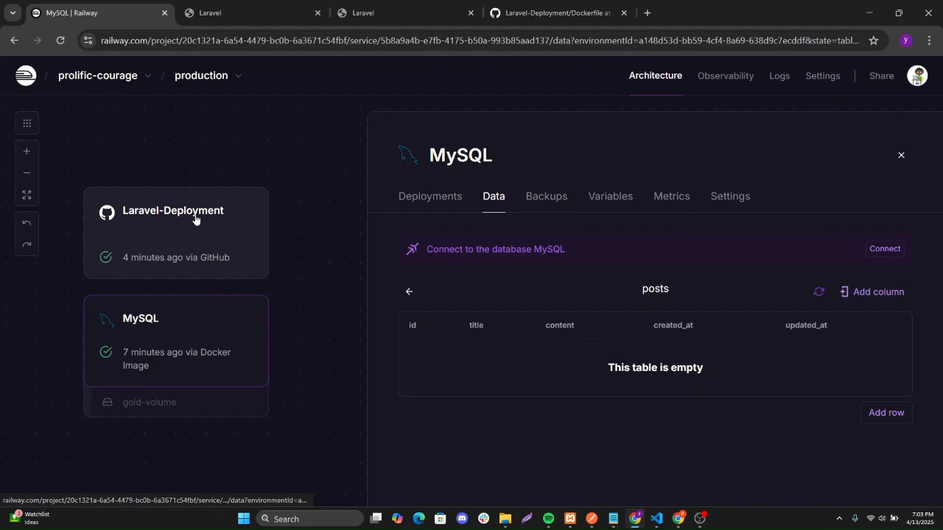
# Step: Generate the public domain laravel-deployment-production.up.railway.app in Networking settings and copy it
pyautogui.click(174, 210)
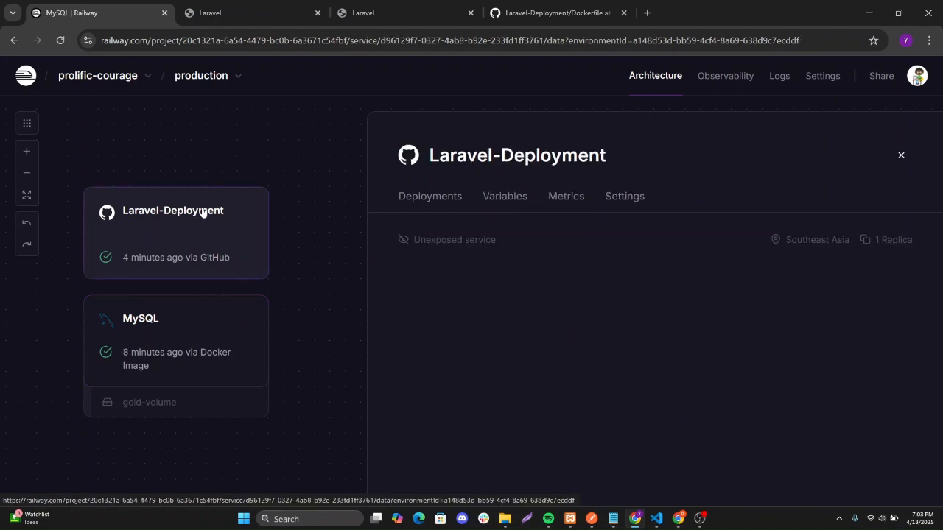
pyautogui.click(625, 196)
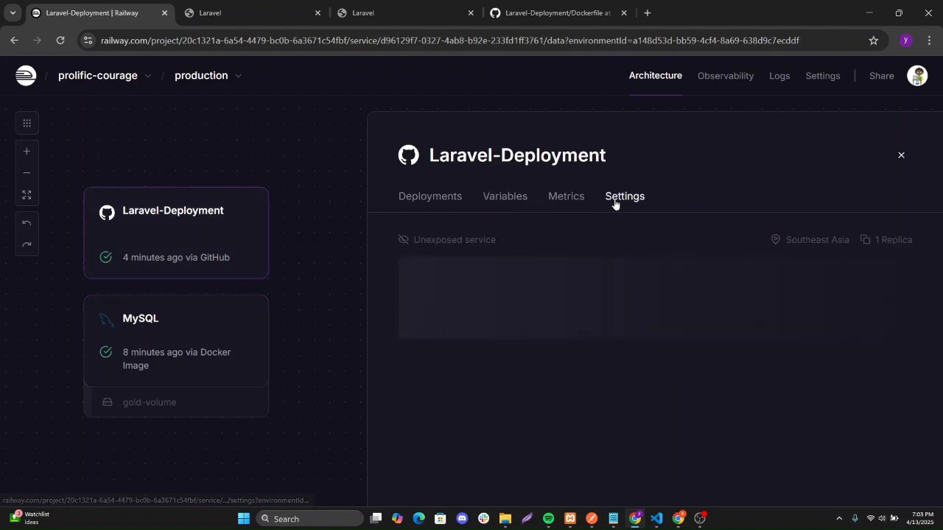
pyautogui.click(624, 196)
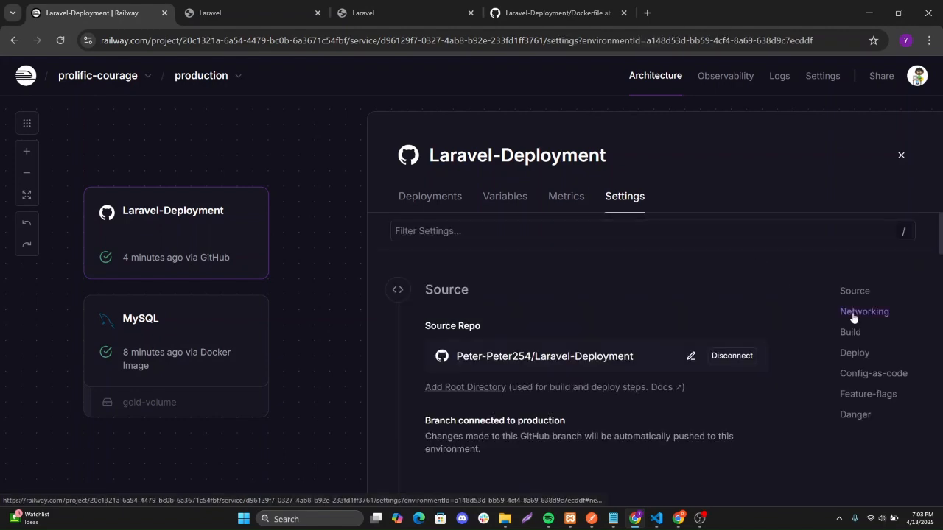
pyautogui.click(863, 311)
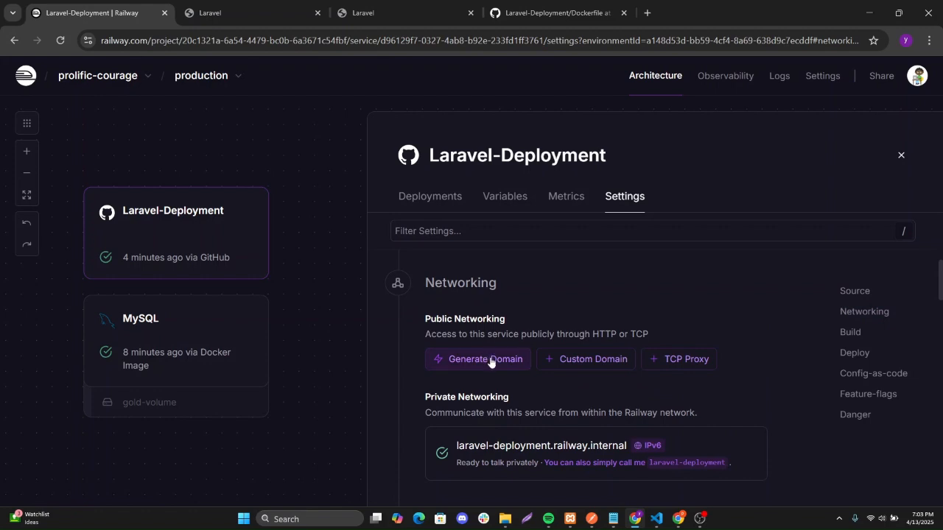
pyautogui.click(483, 359)
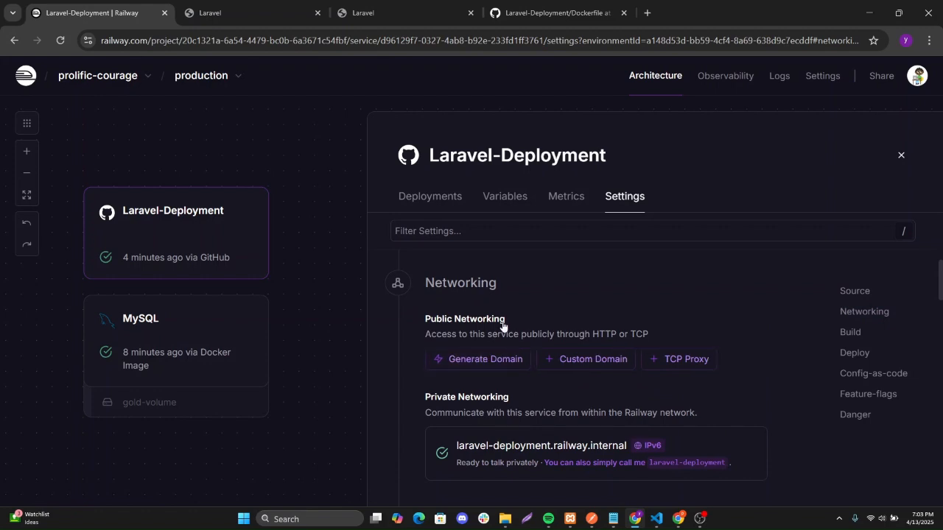
pyautogui.click(477, 360)
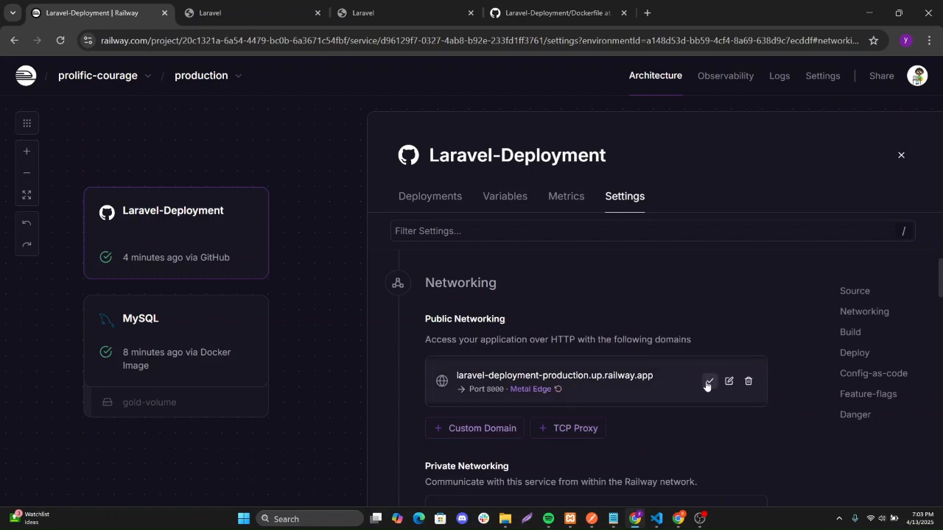
pyautogui.click(503, 196)
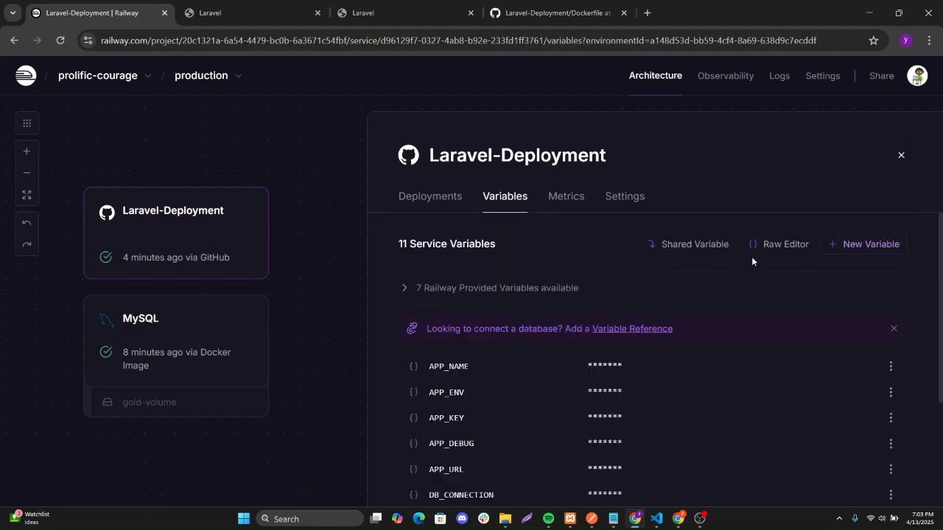
# Step: Set APP_URL to laravel-deployment-production.up.railway.app via the Raw Editor and redeploy
pyautogui.click(777, 245)
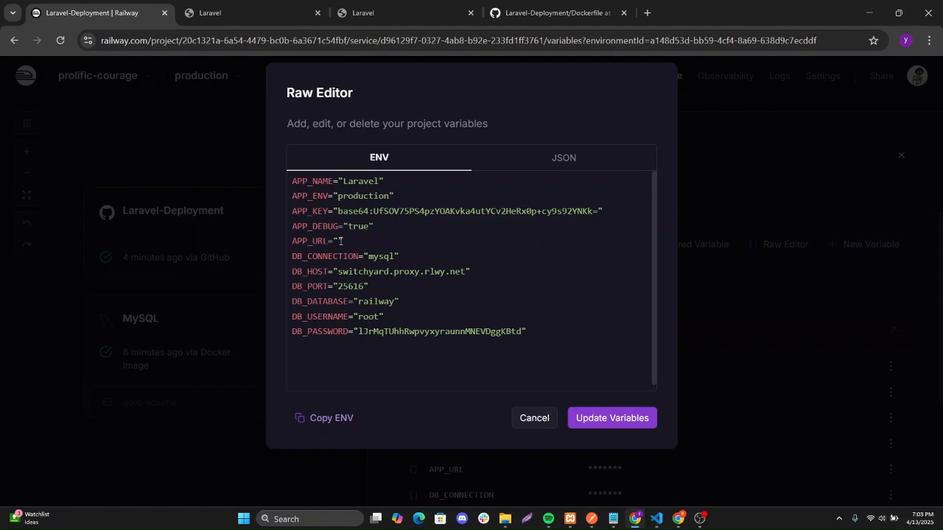
pyautogui.write('laravel-deployment-production.up.railway.app')
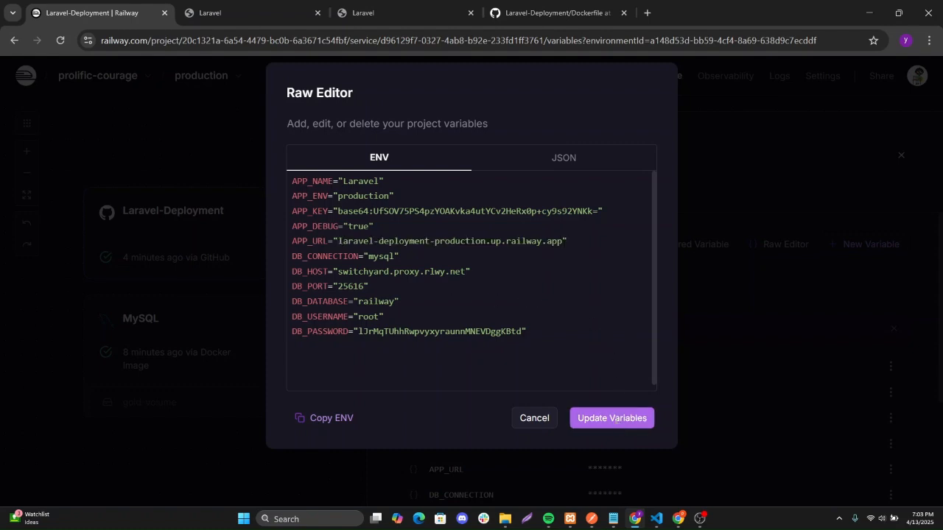
pyautogui.click(610, 418)
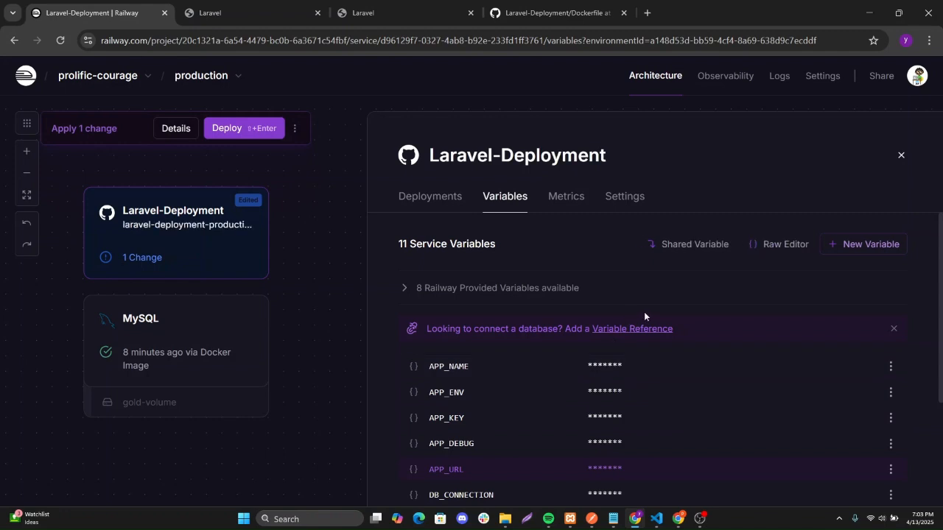
pyautogui.click(243, 127)
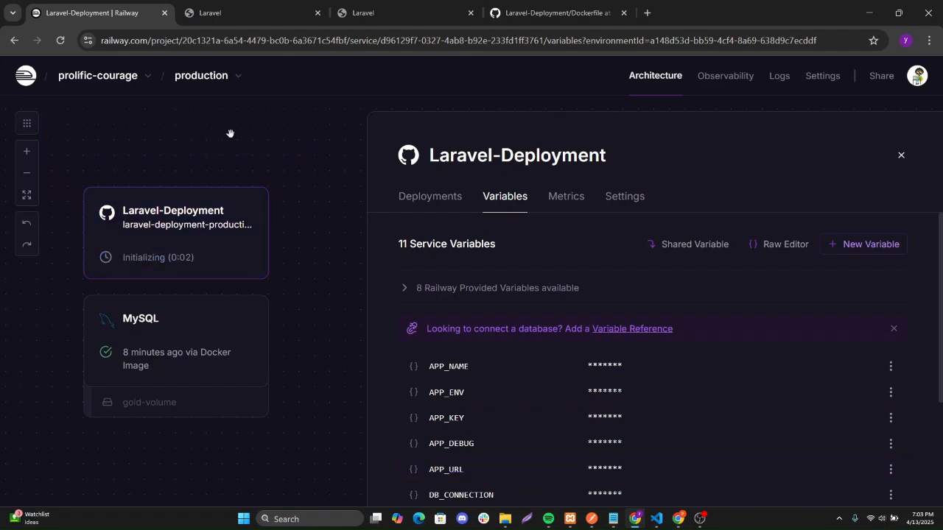
pyautogui.moveTo(654, 77)
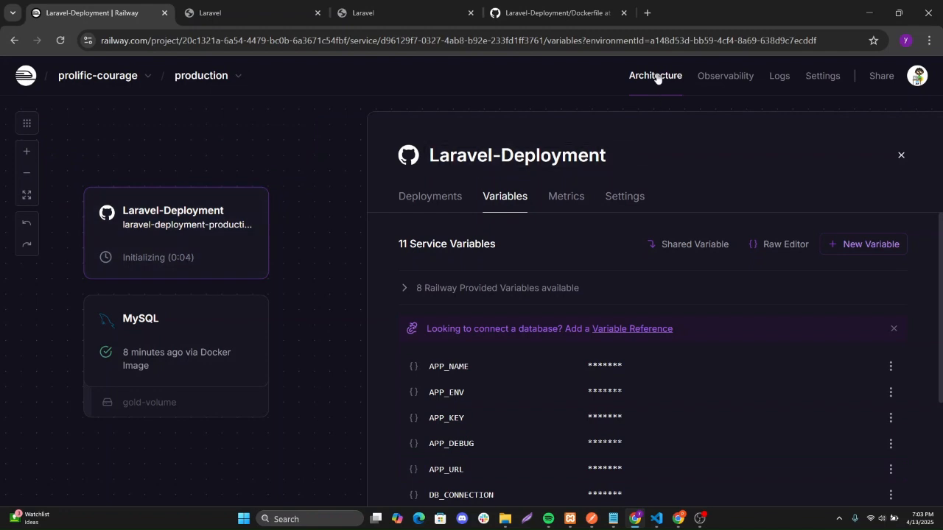
pyautogui.click(800, 12)
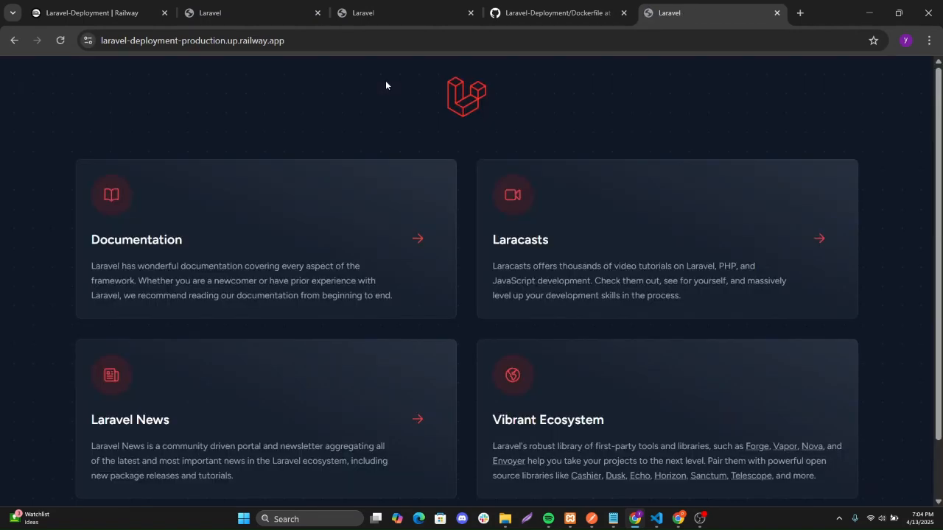
pyautogui.moveTo(336, 124)
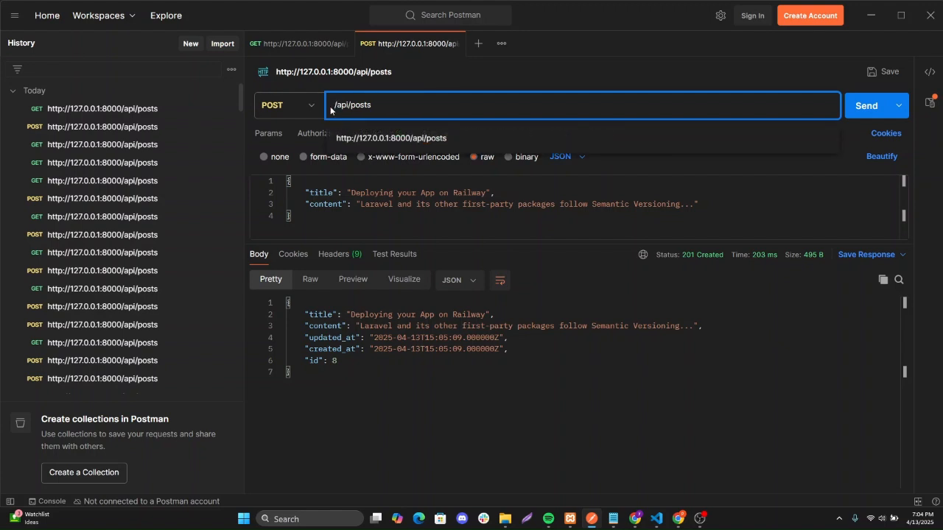
# Step: Point the POST request at laravel-deployment-production.up.railway.app/api/posts and send it
pyautogui.write('laravel-deployment-production.up.railway.app/api/posts')
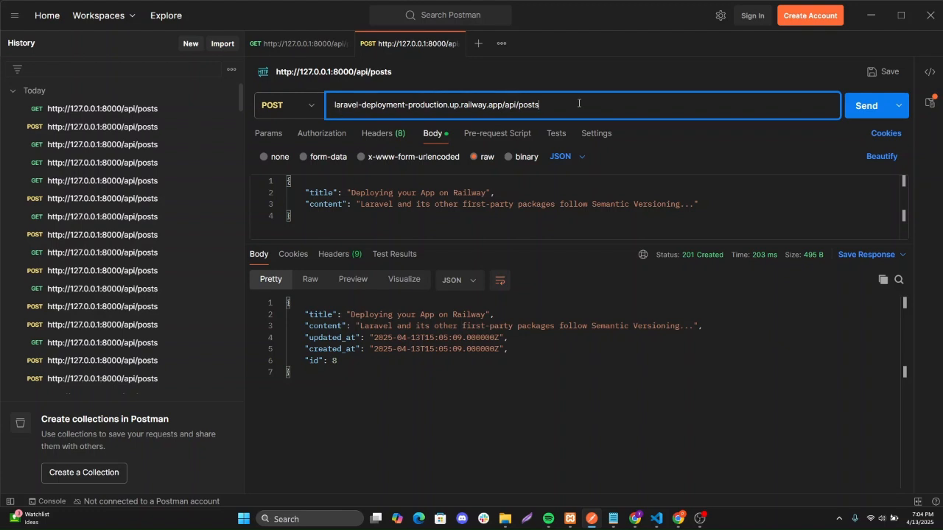
pyautogui.click(866, 106)
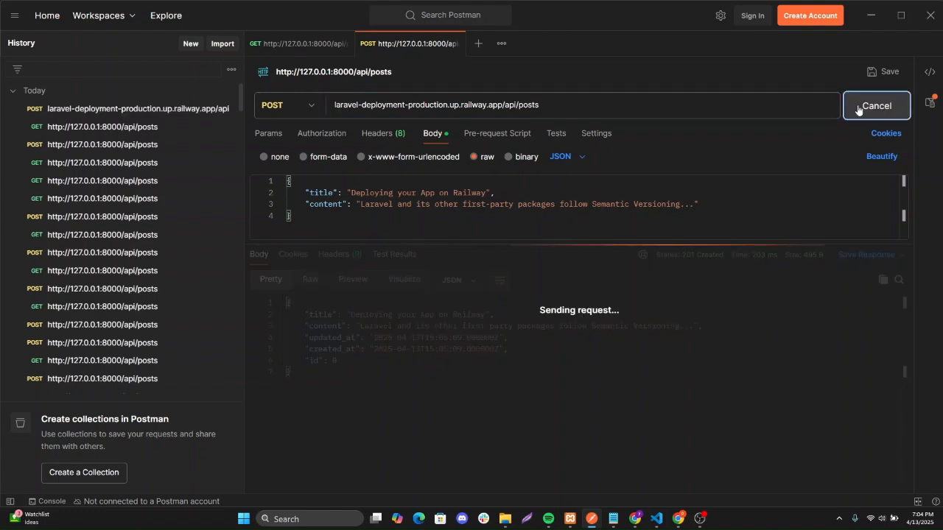
pyautogui.moveTo(630, 119)
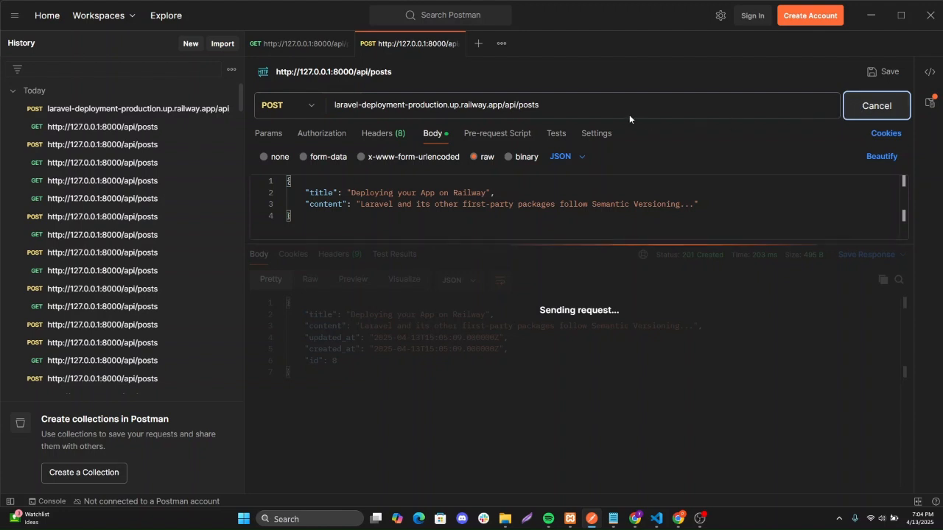
pyautogui.moveTo(688, 464)
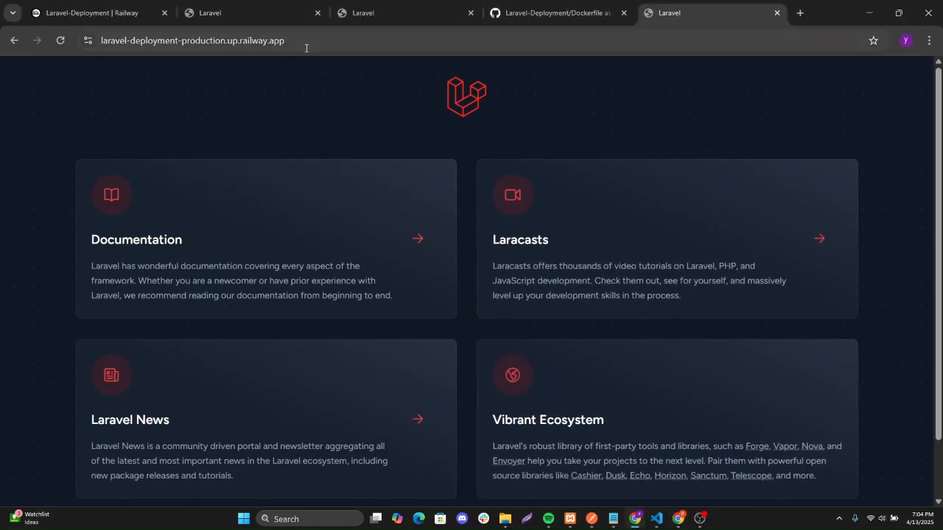
pyautogui.rightClick(191, 42)
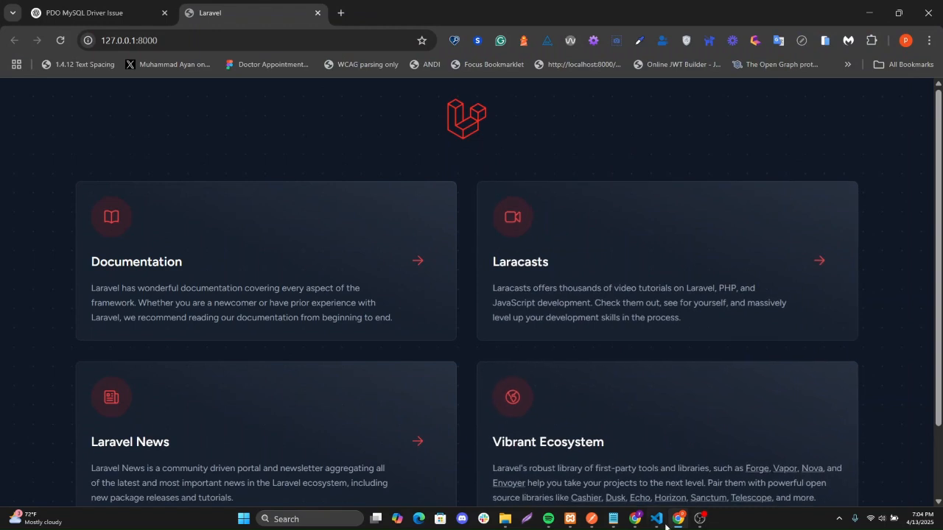
# Step: Send HTTPS POSTs to the Railway API creating 'Deploying your App on Railway' and '... 2'
pyautogui.click(677, 518)
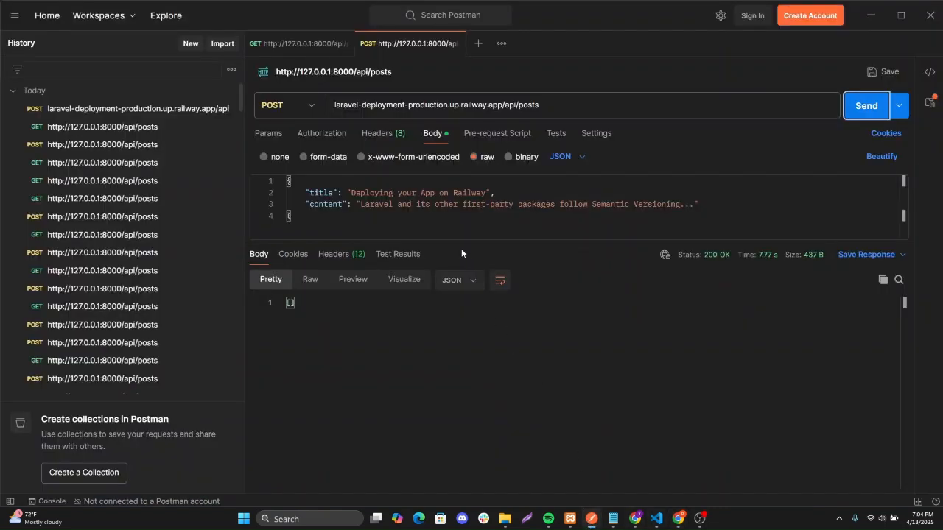
pyautogui.moveTo(342, 115)
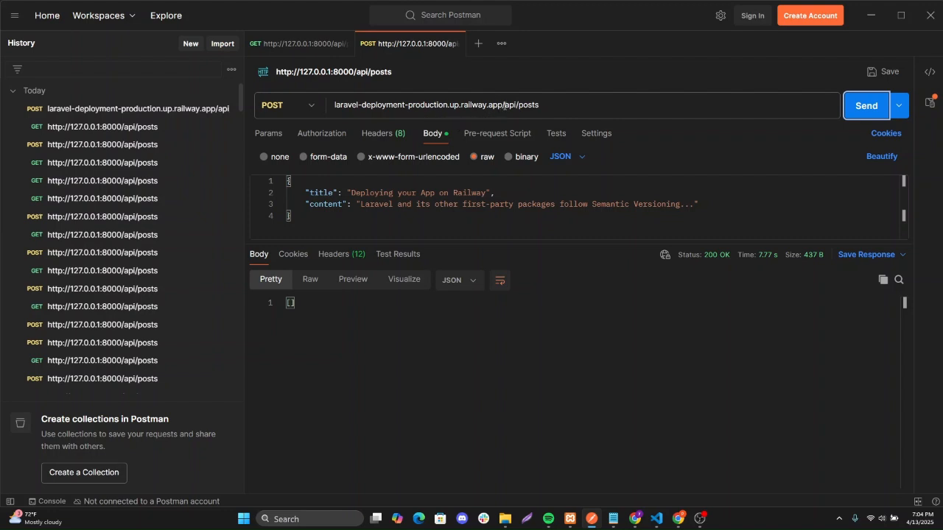
pyautogui.click(581, 105)
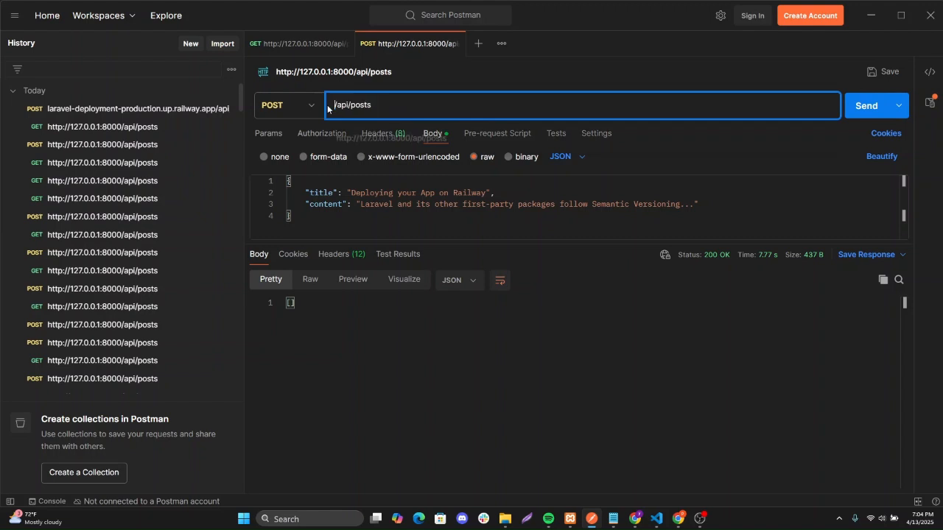
pyautogui.write('https://laravel-deployment-production.up.railway.app//api/posts')
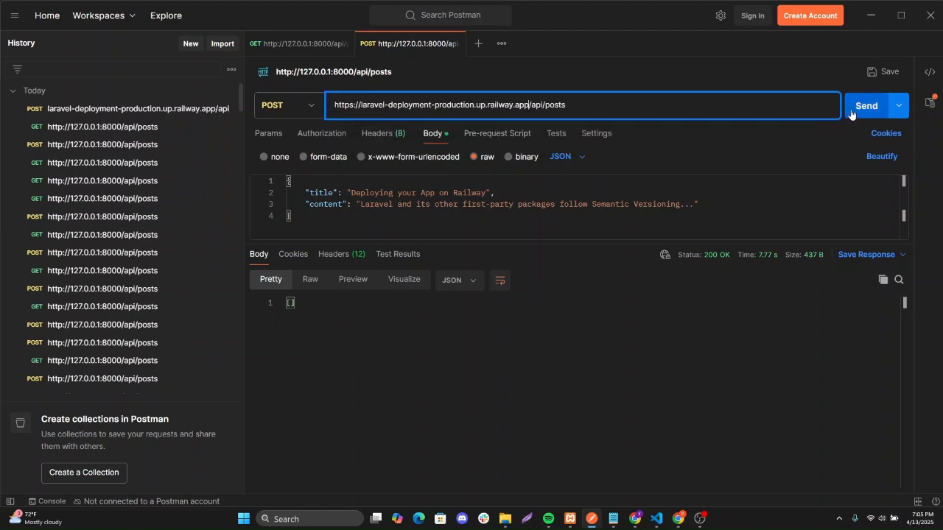
pyautogui.click(867, 106)
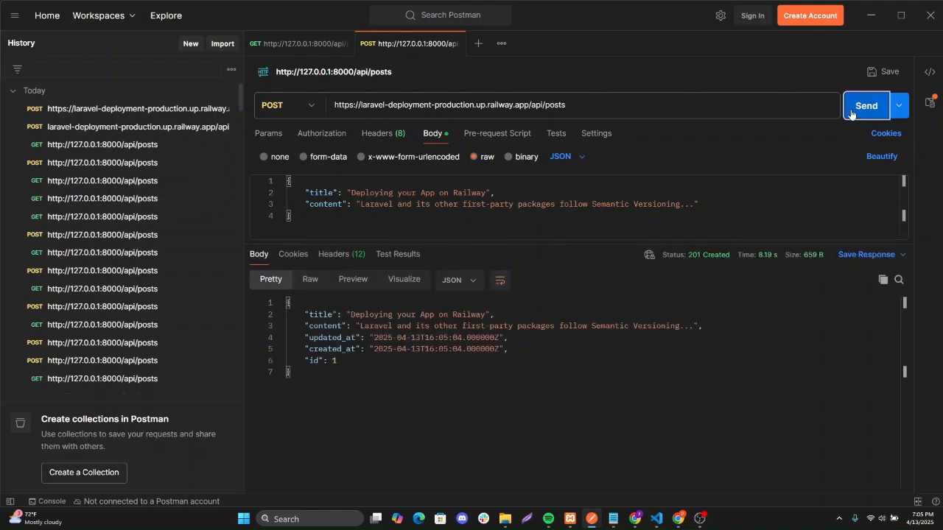
pyautogui.moveTo(400, 156)
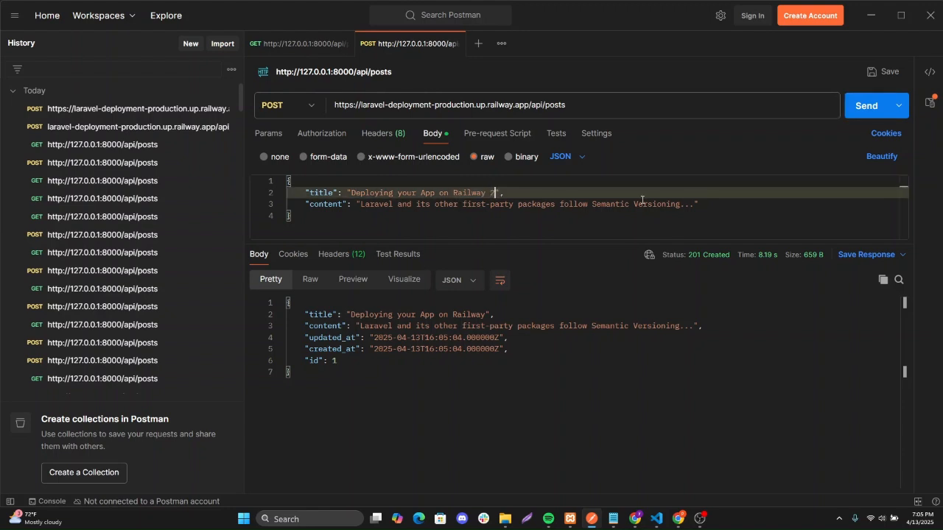
pyautogui.click(867, 106)
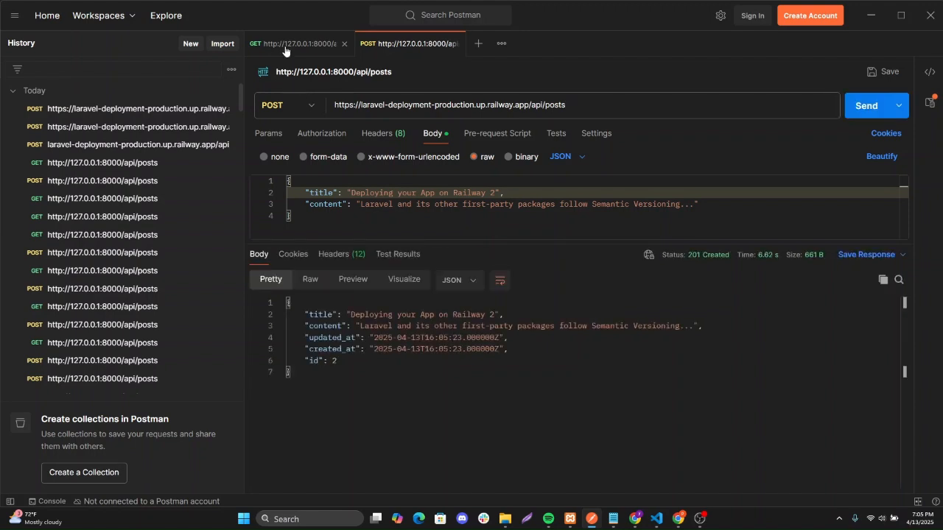
pyautogui.click(297, 44)
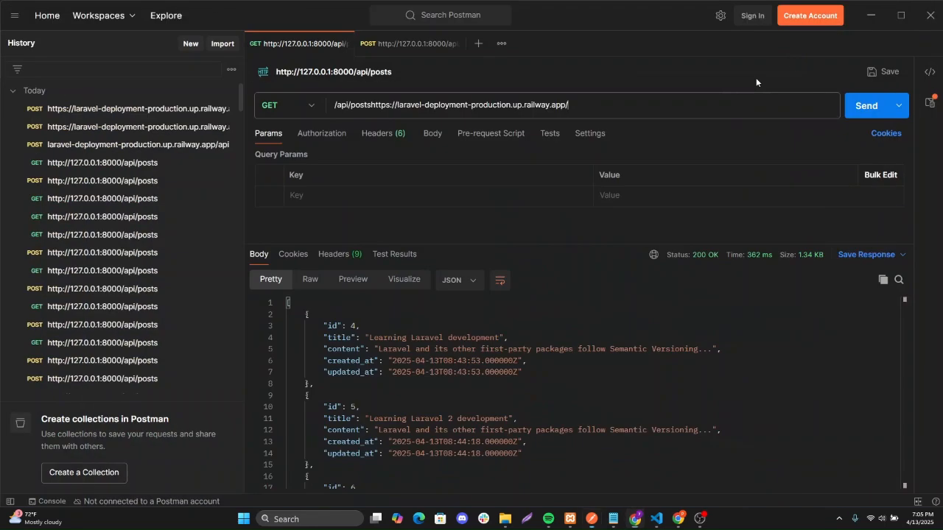
pyautogui.click(582, 104)
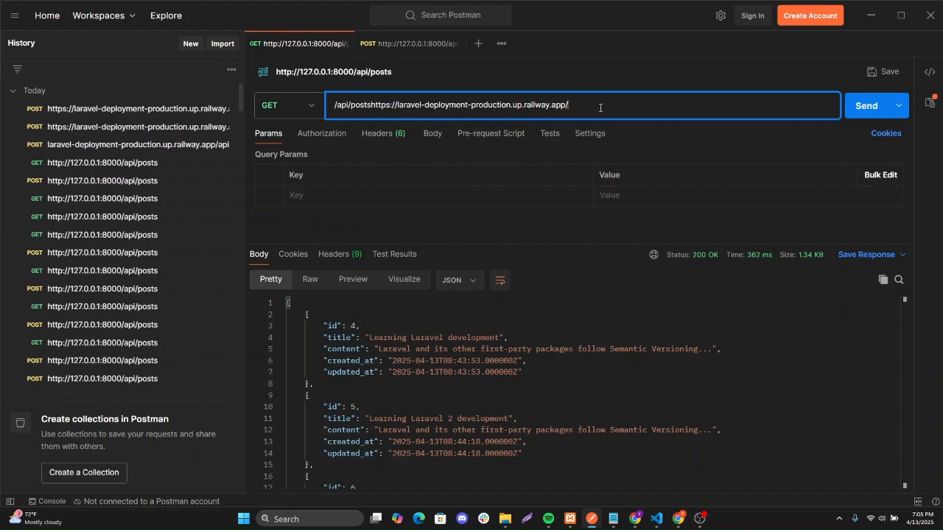
pyautogui.write('http://127.0.0.1:8000/api/posts')
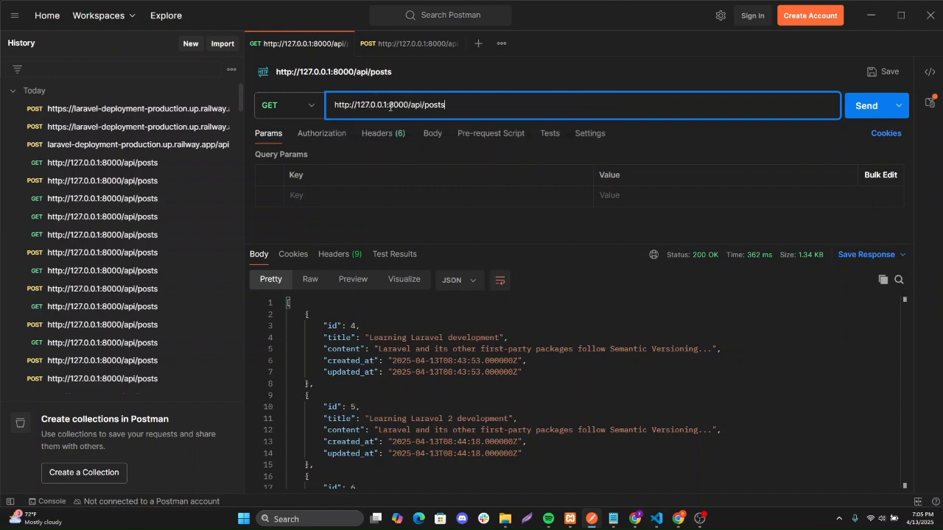
pyautogui.tripleClick(389, 104)
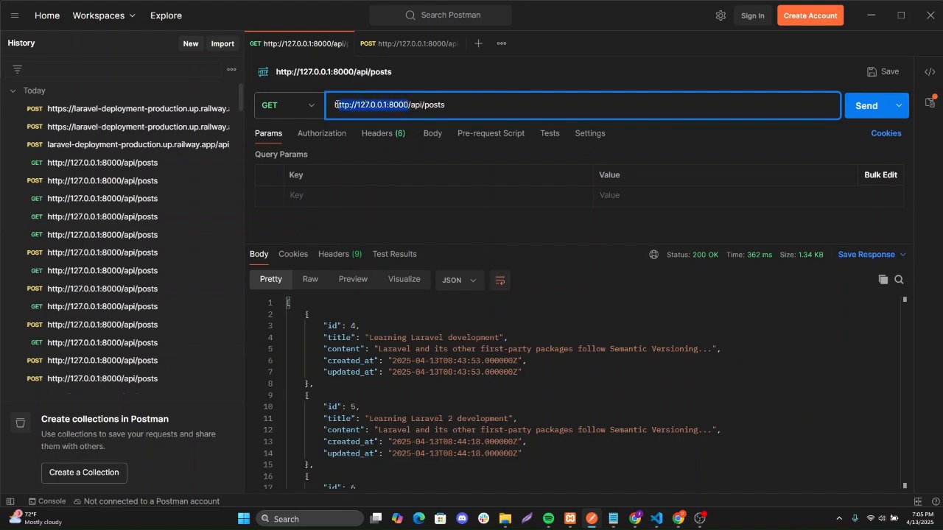
pyautogui.write('https://laravel-deployment-production.up.railway.app//api/posts')
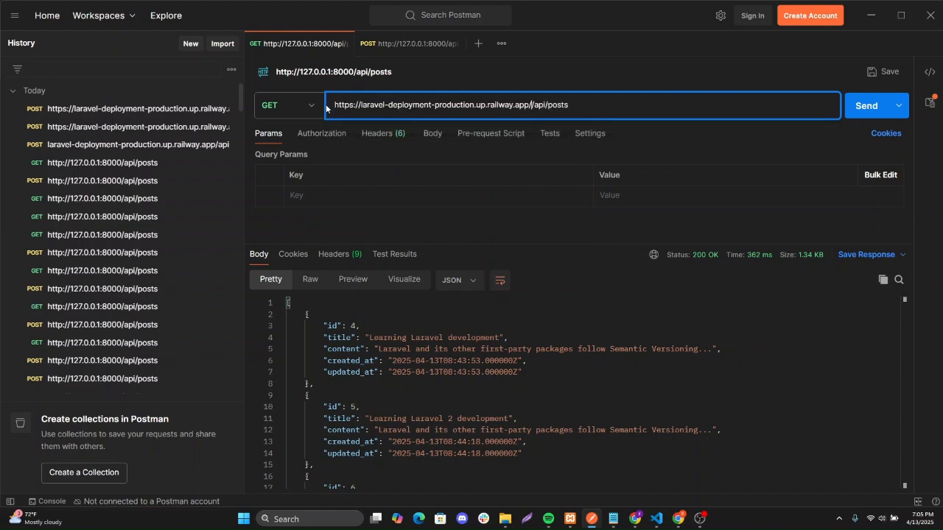